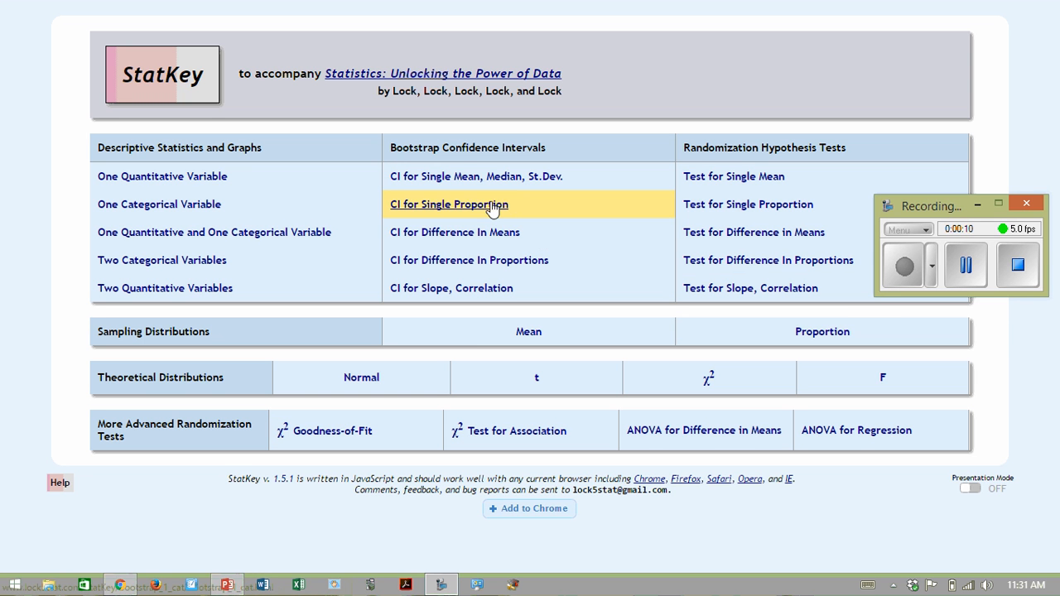
mouse_move(496, 123)
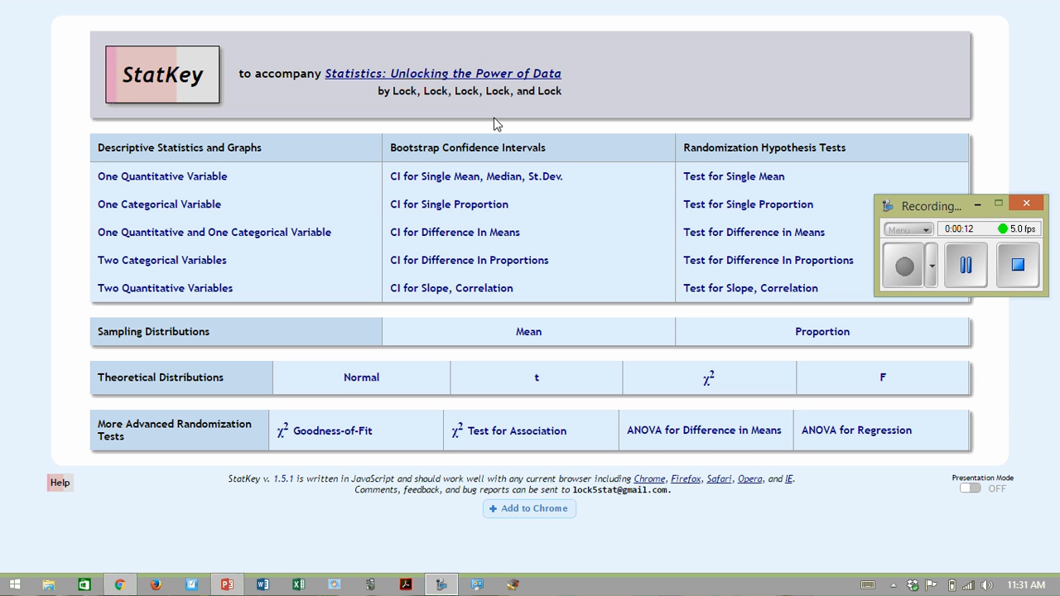
mouse_move(491, 146)
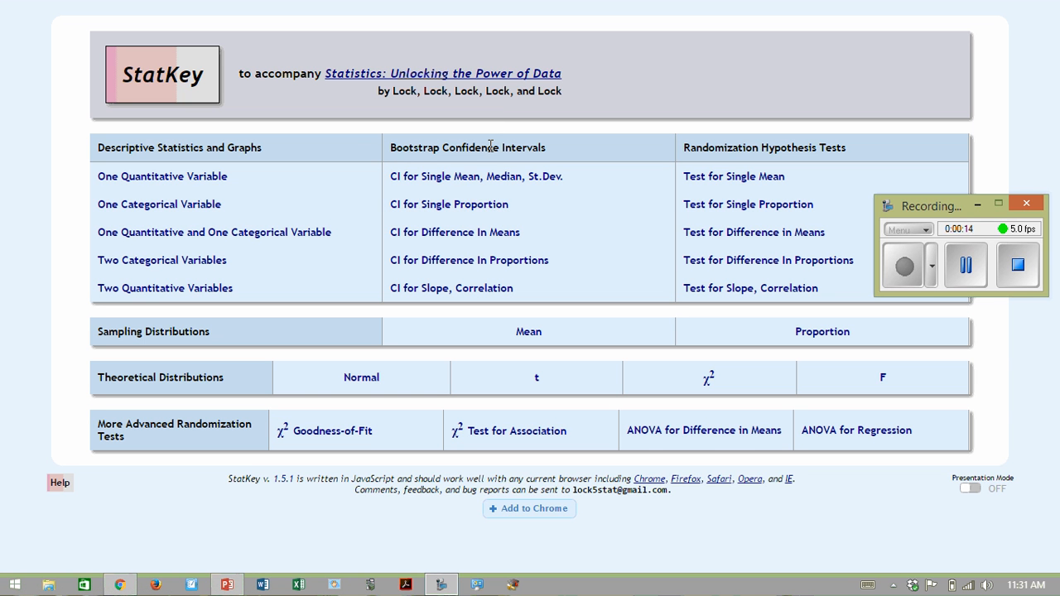
Open the CI for Single Proportion tool from the StatKey home page
left_click(449, 204)
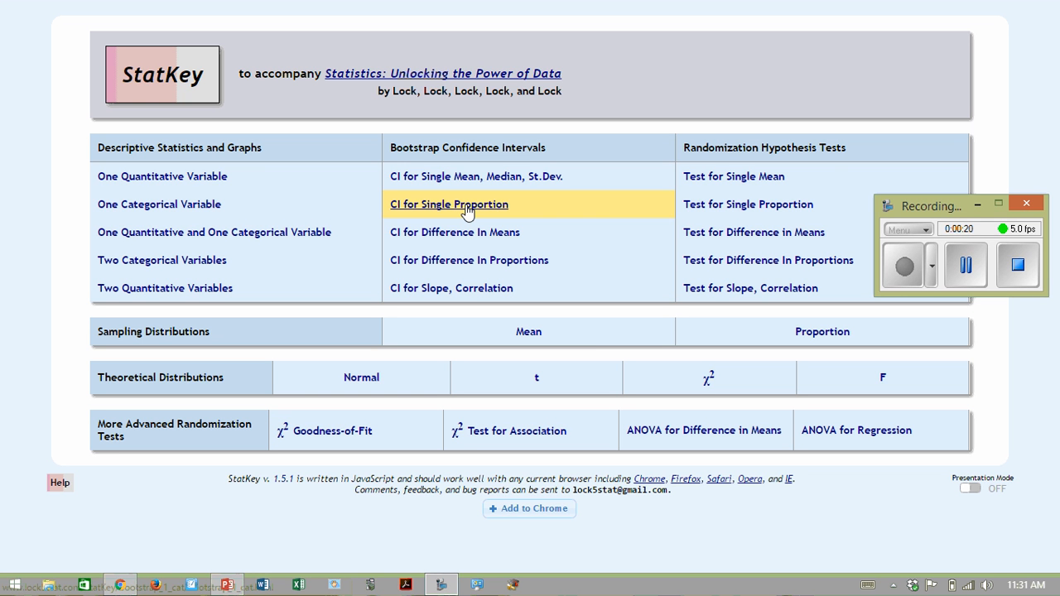
mouse_move(474, 215)
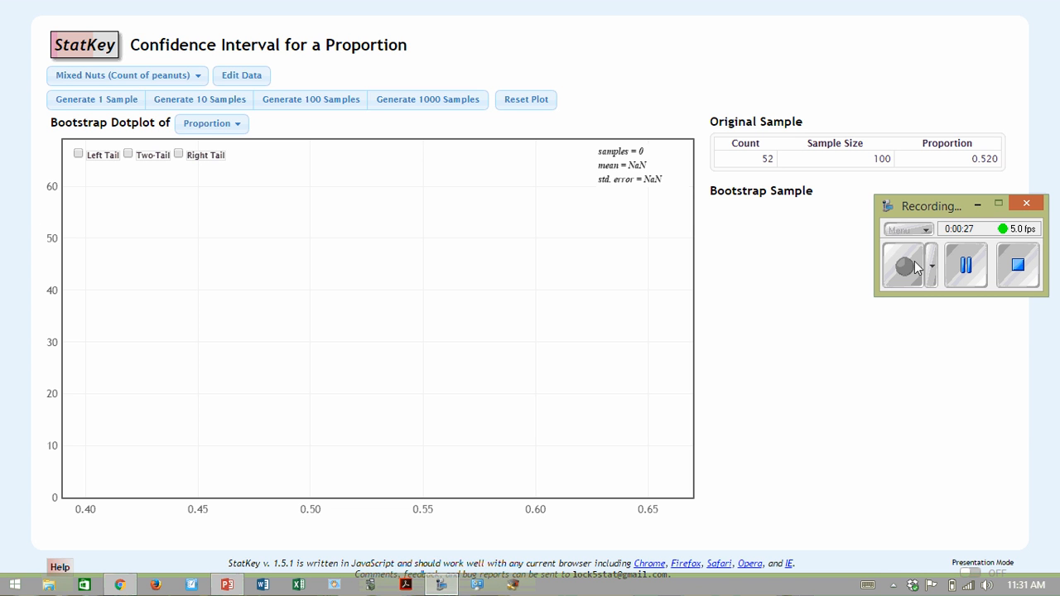
mouse_move(209, 93)
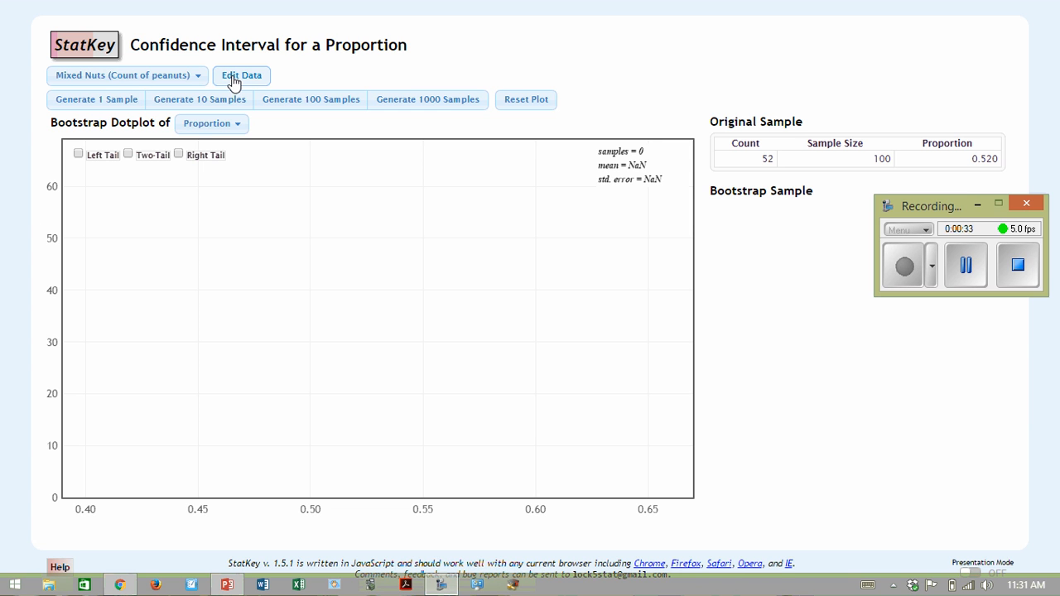
Enter custom data of count 52 and sample size 100 via Edit Data and confirm
left_click(242, 76)
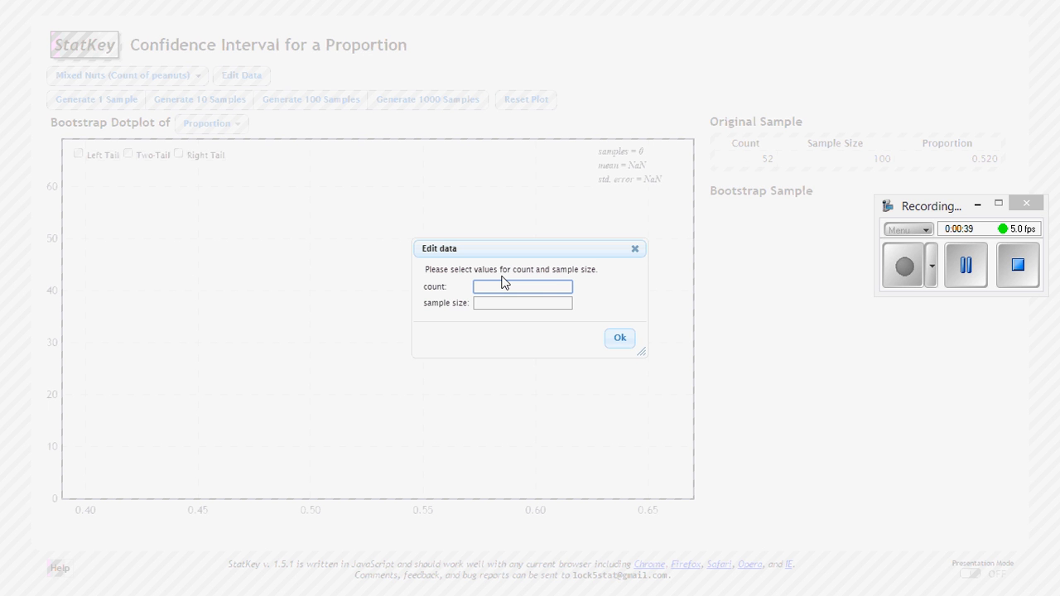
mouse_move(623, 333)
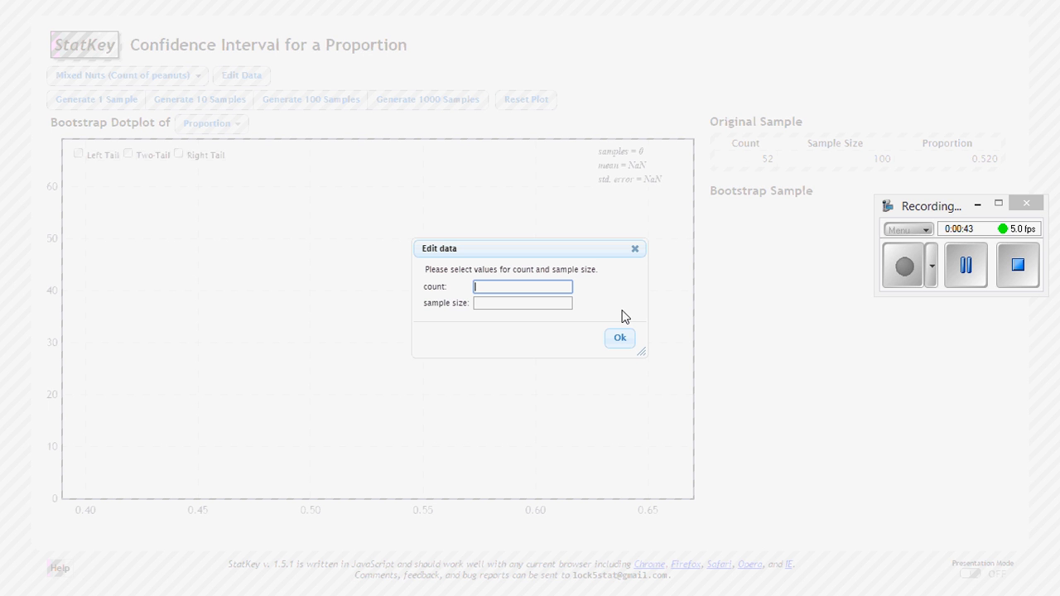
type("52")
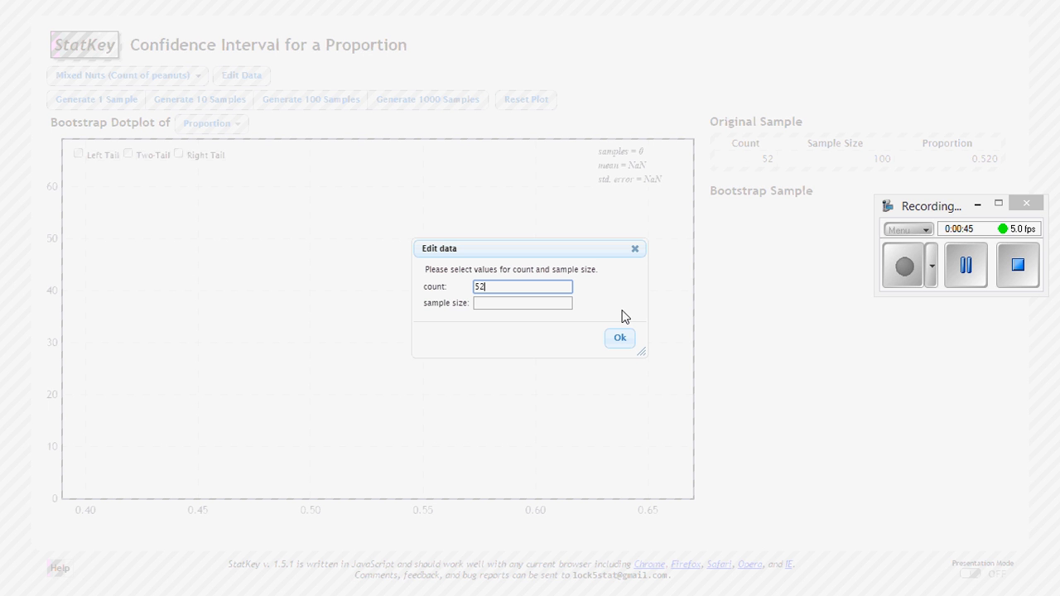
type("10")
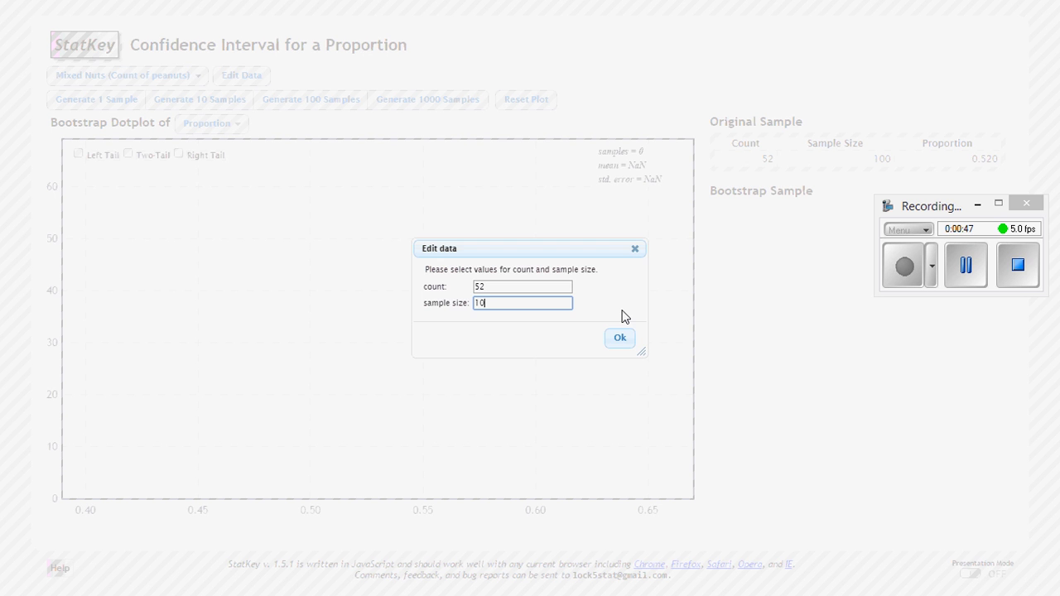
left_click(619, 338)
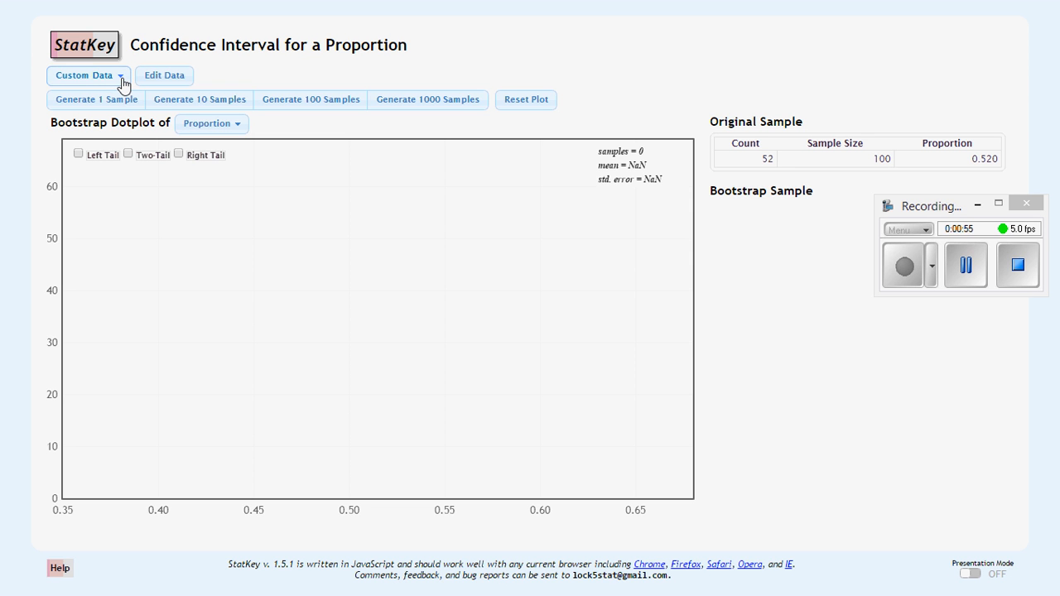
left_click(87, 77)
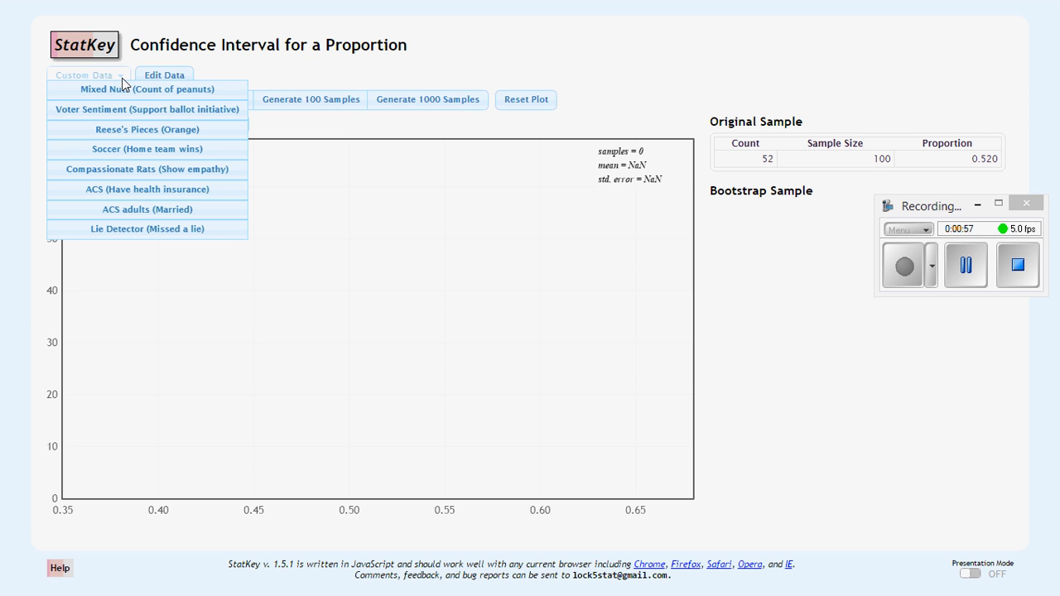
mouse_move(424, 66)
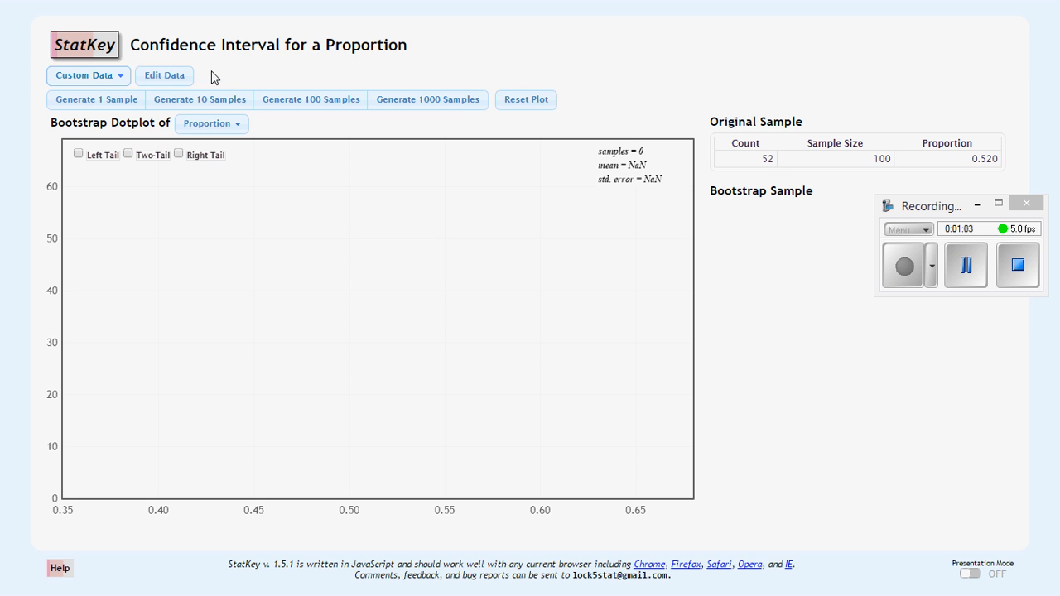
mouse_move(742, 216)
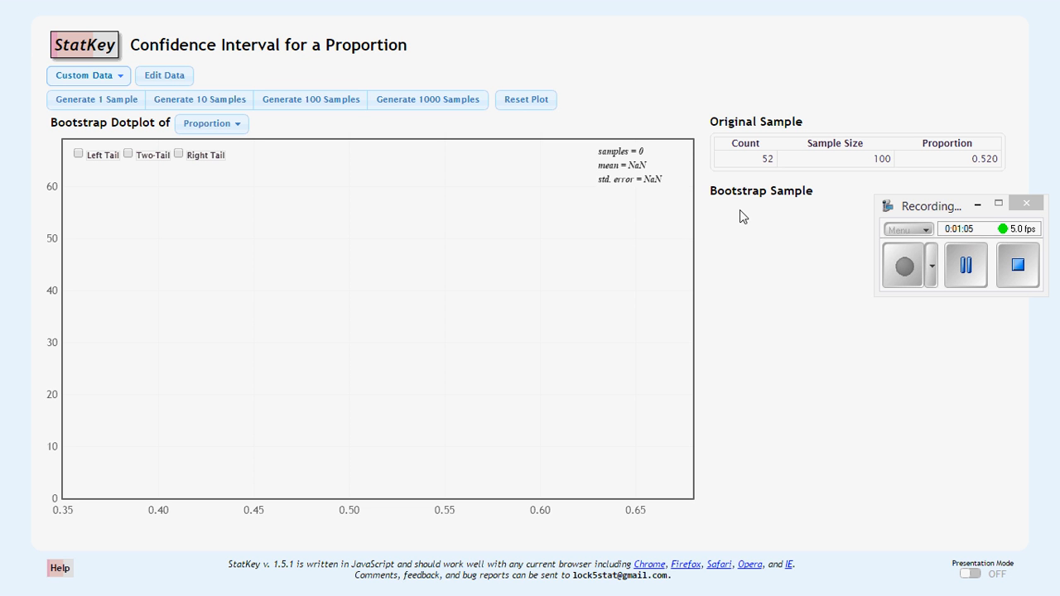
mouse_move(835, 220)
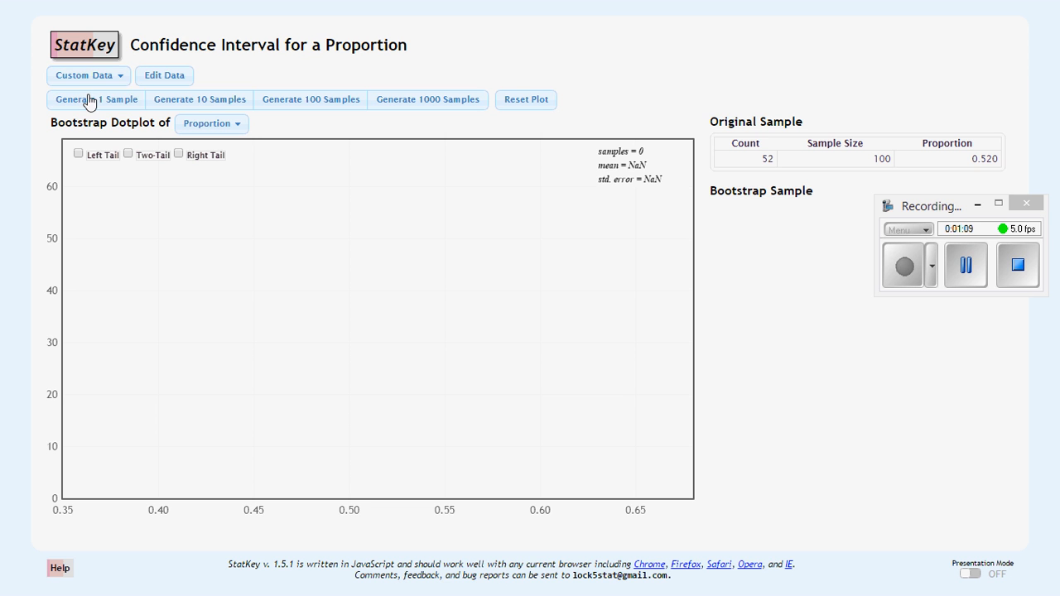
Generate single bootstrap samples one at a time until four resampled proportions show on the dotplot
left_click(96, 100)
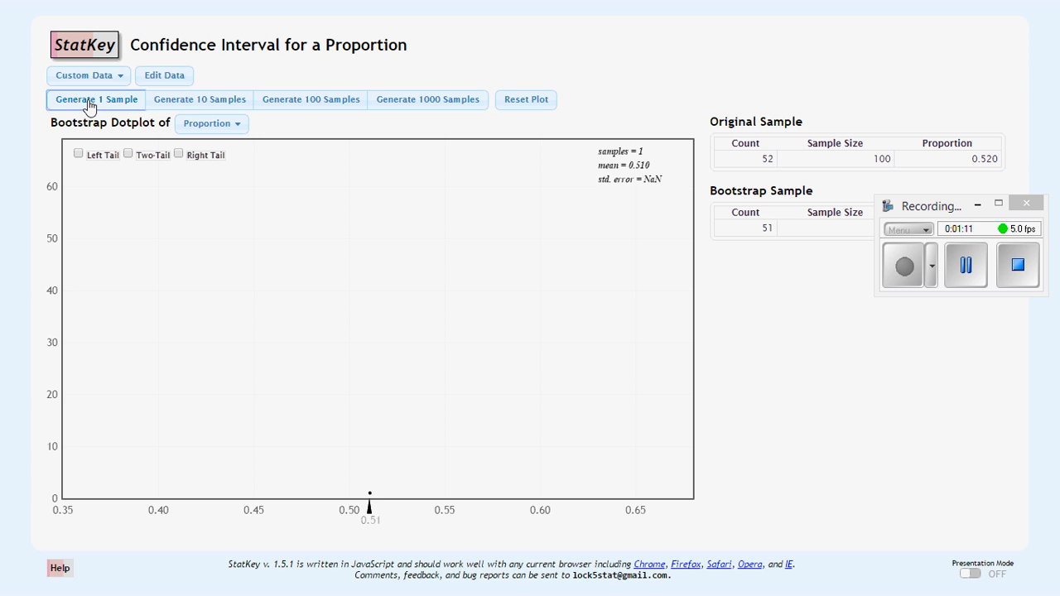
mouse_move(936, 216)
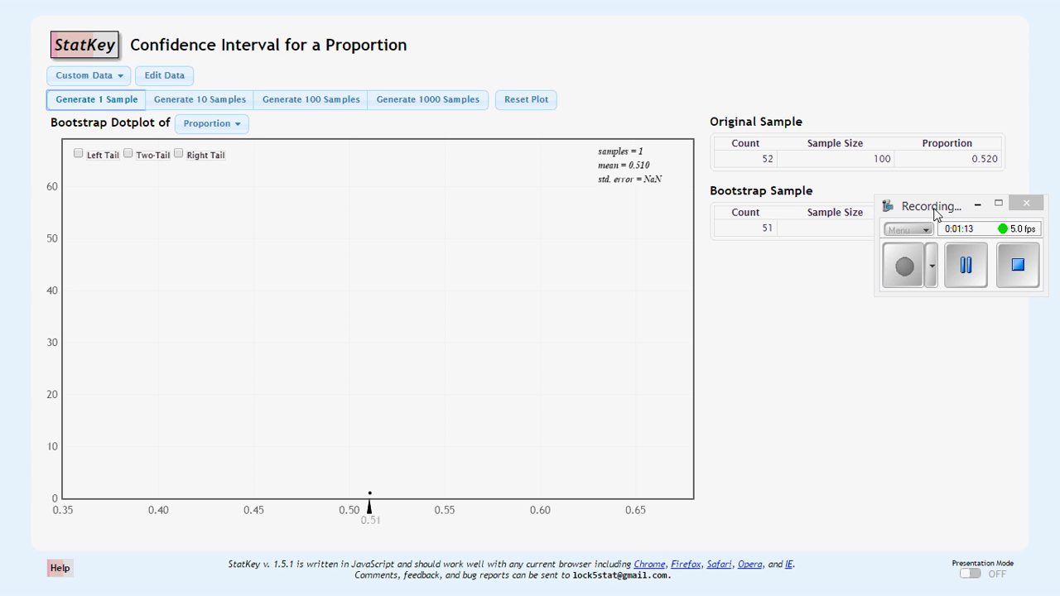
left_click(96, 99)
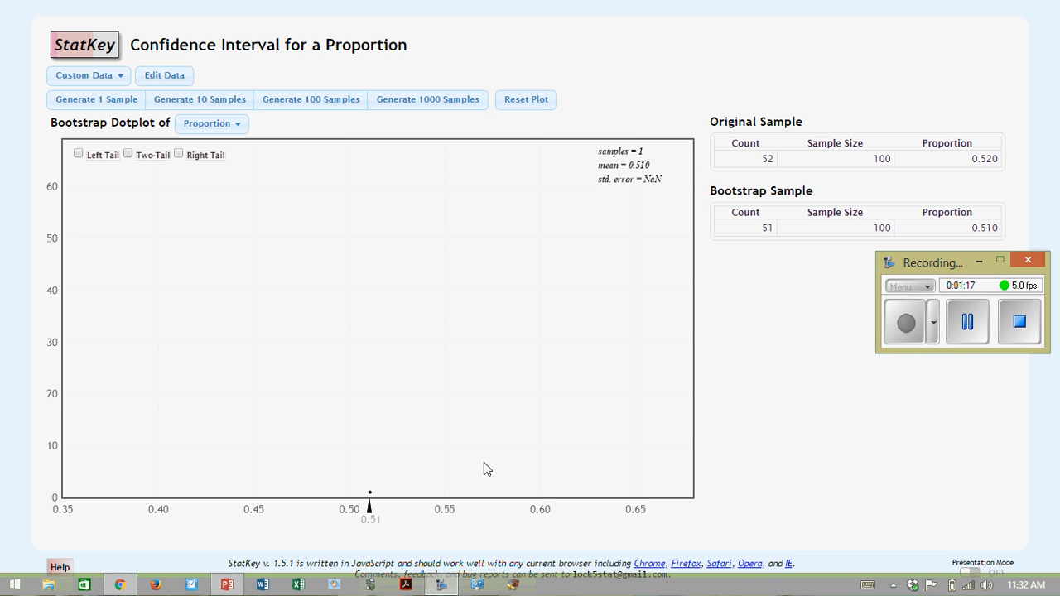
left_click(96, 99)
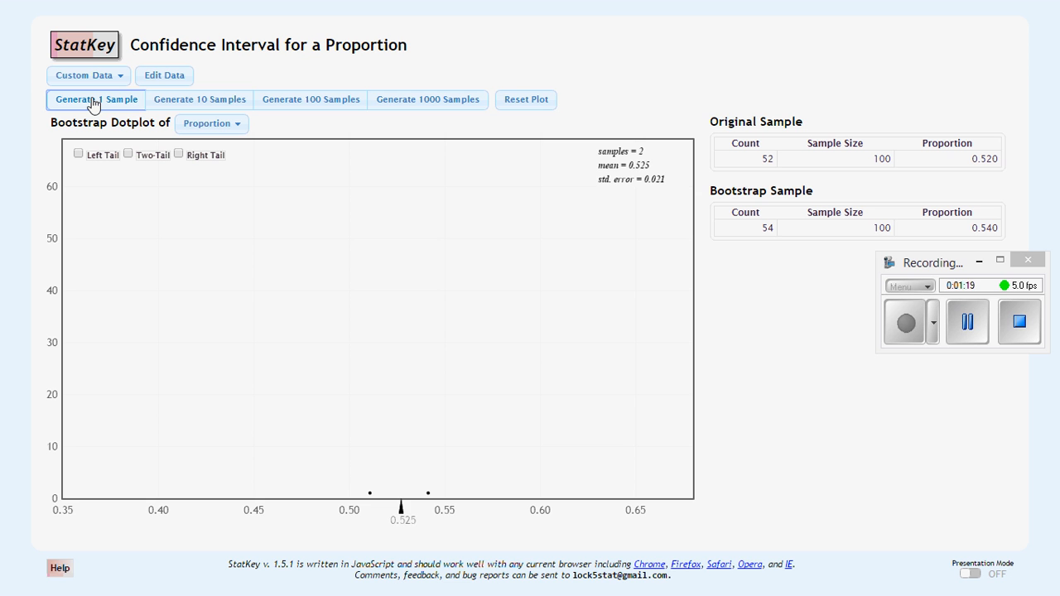
left_click(94, 99)
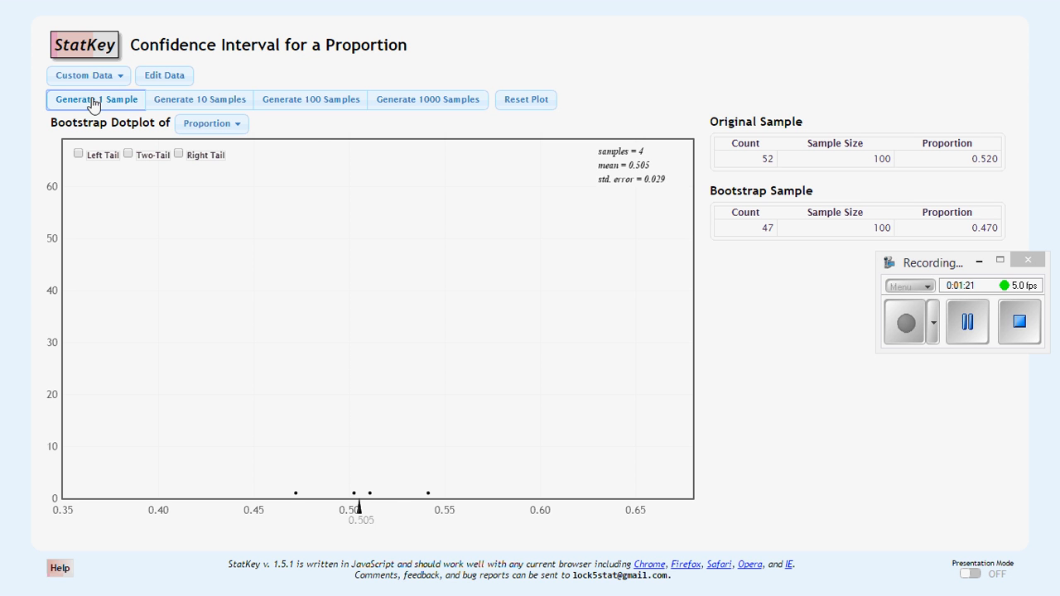
mouse_move(763, 246)
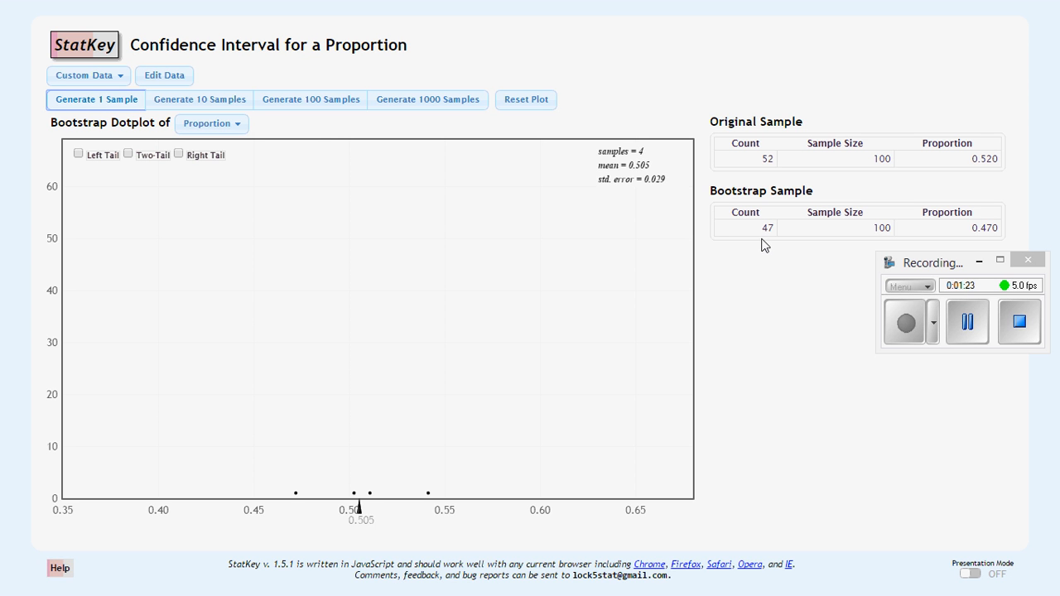
mouse_move(908, 265)
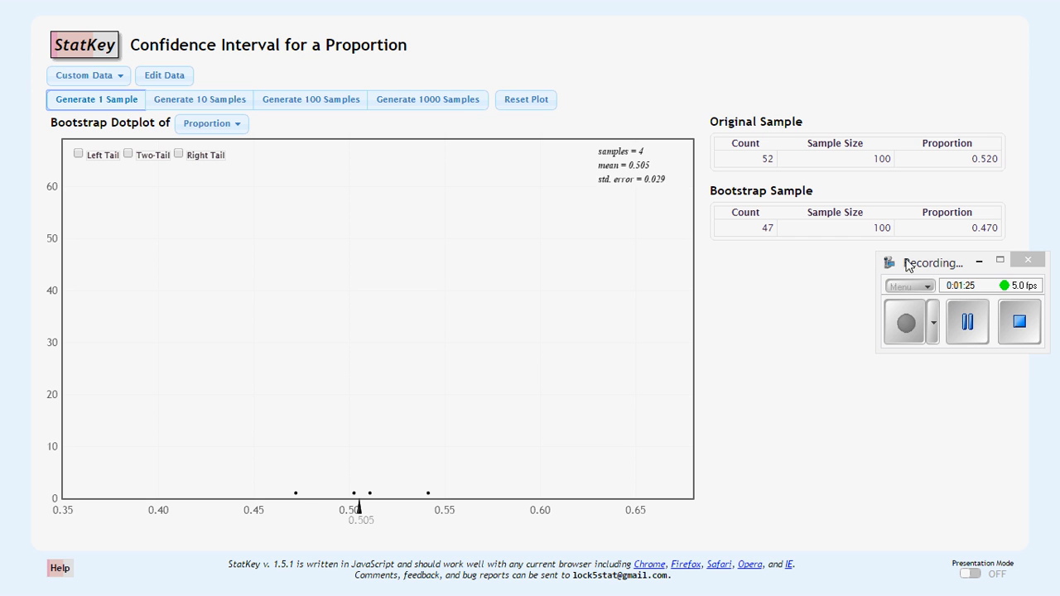
left_click(96, 99)
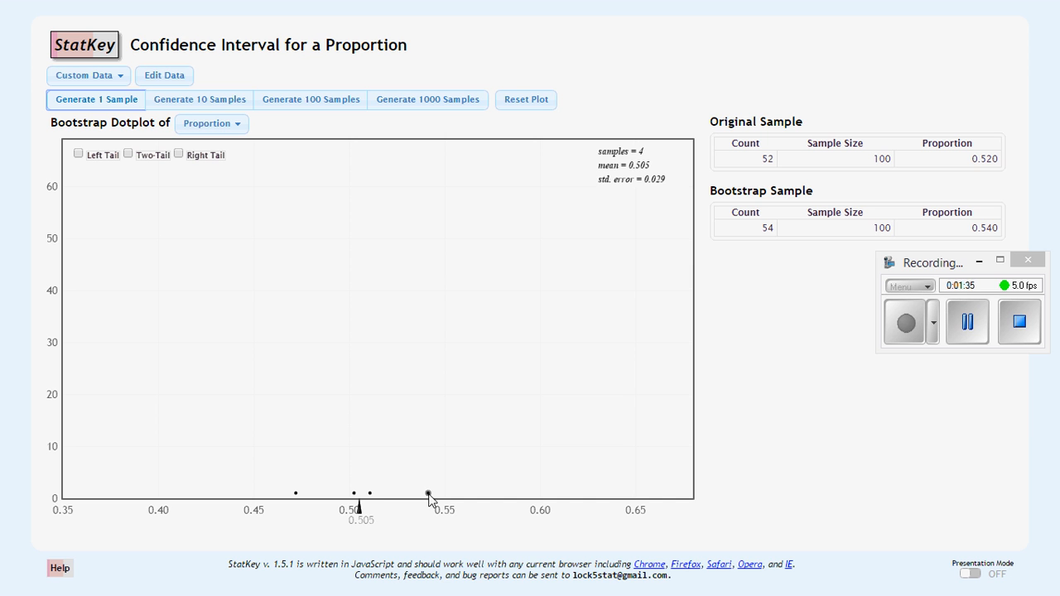
left_click(96, 100)
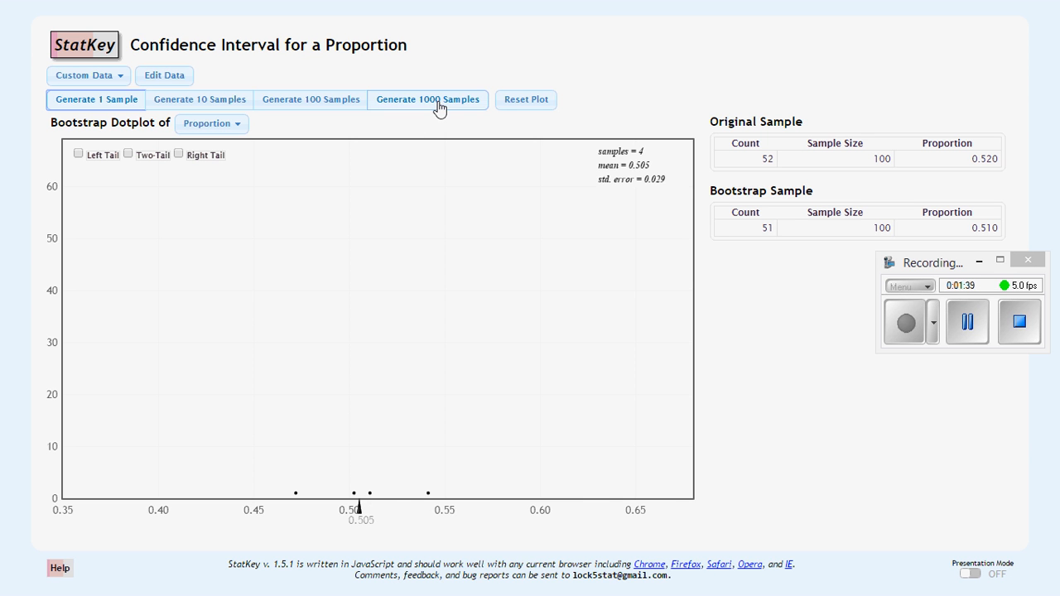
Add bootstrap samples 1,000 at a time to reach about 5,000, with standard error 0.050
left_click(428, 100)
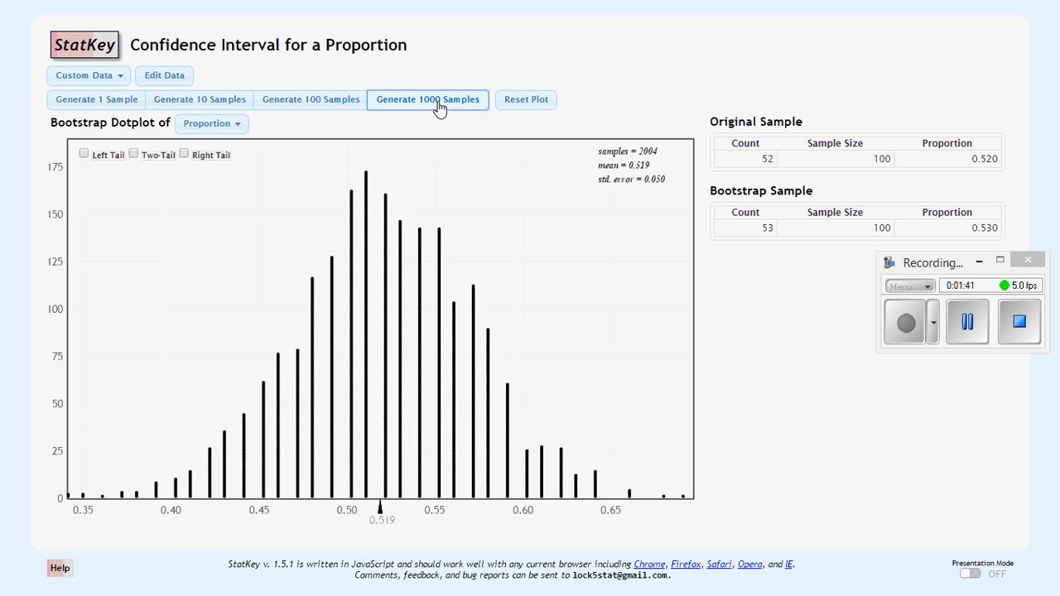
left_click(427, 100)
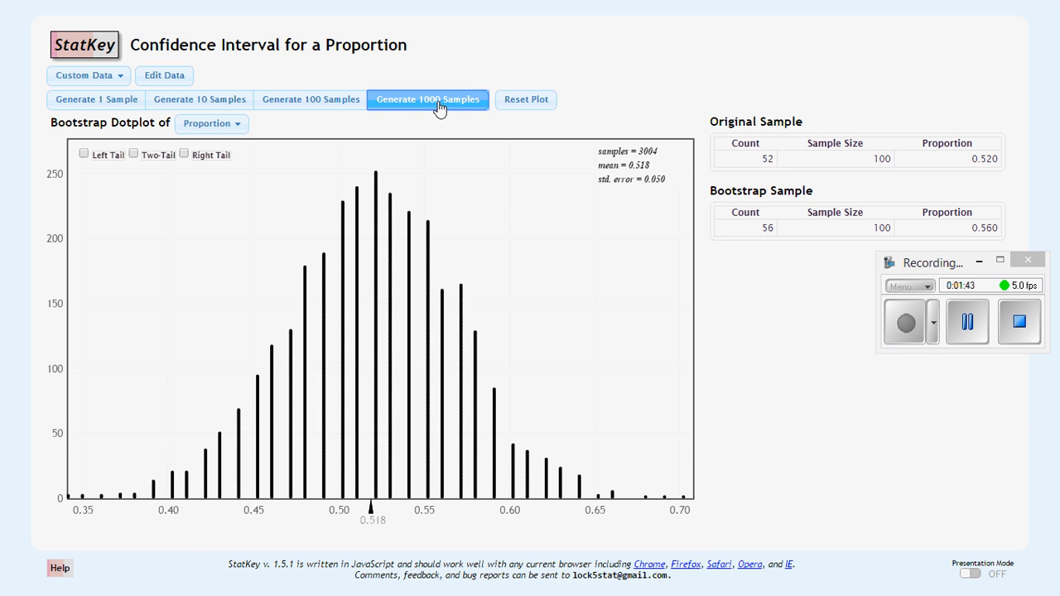
left_click(427, 99)
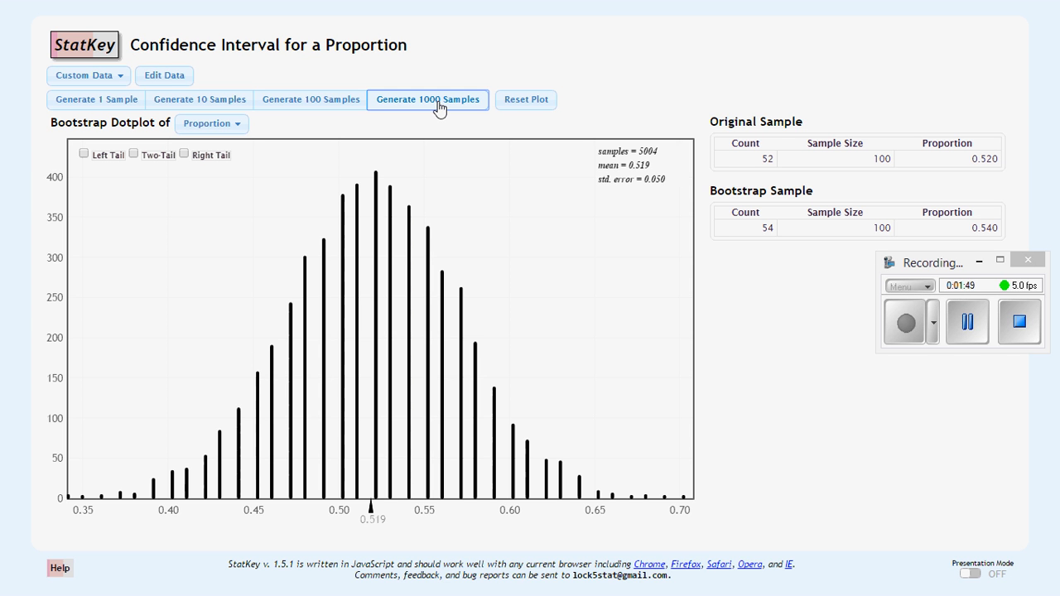
mouse_move(749, 179)
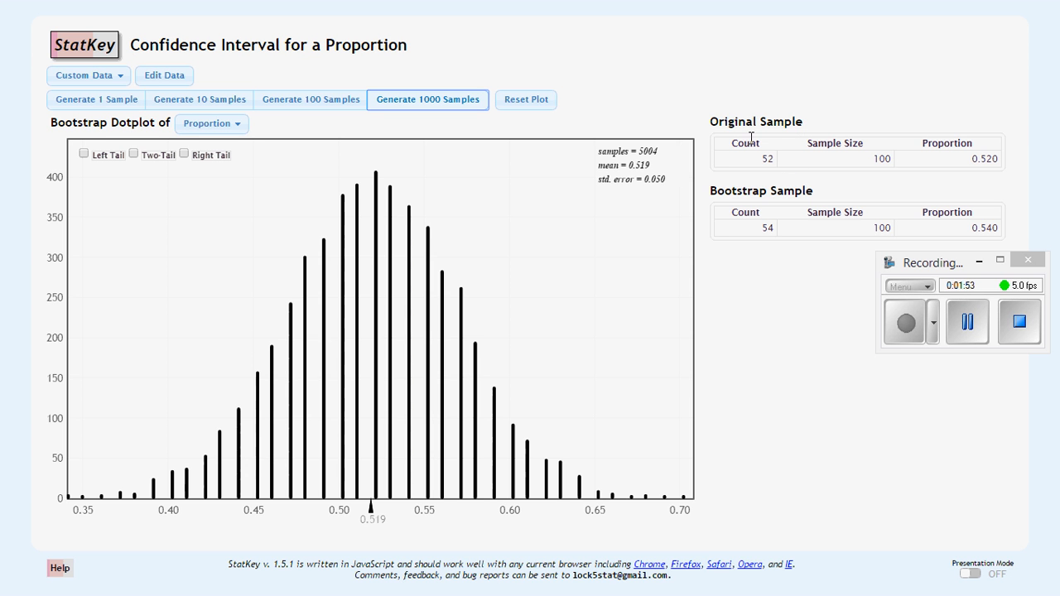
mouse_move(755, 174)
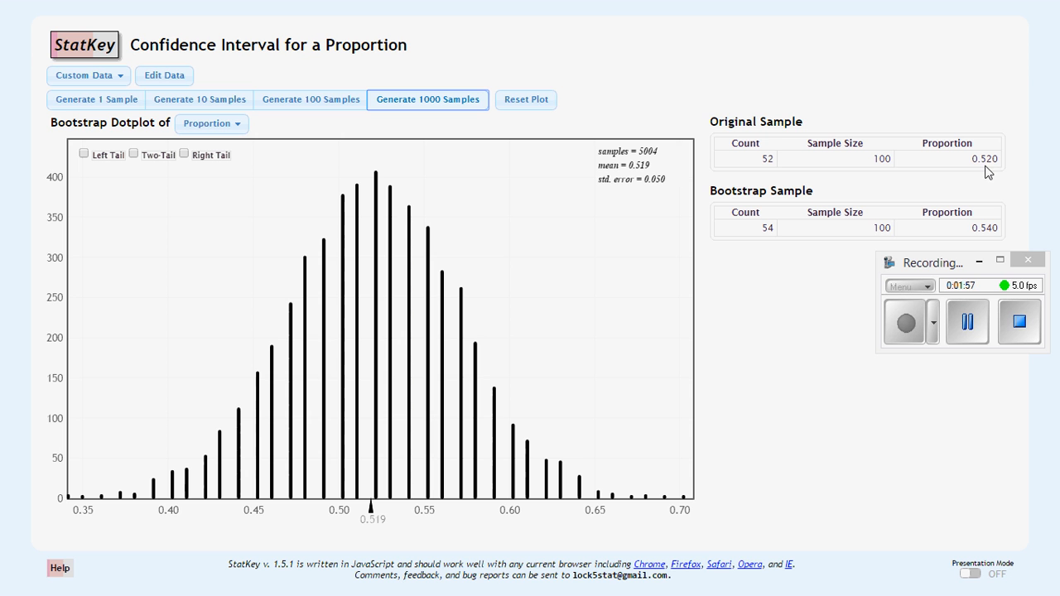
mouse_move(636, 175)
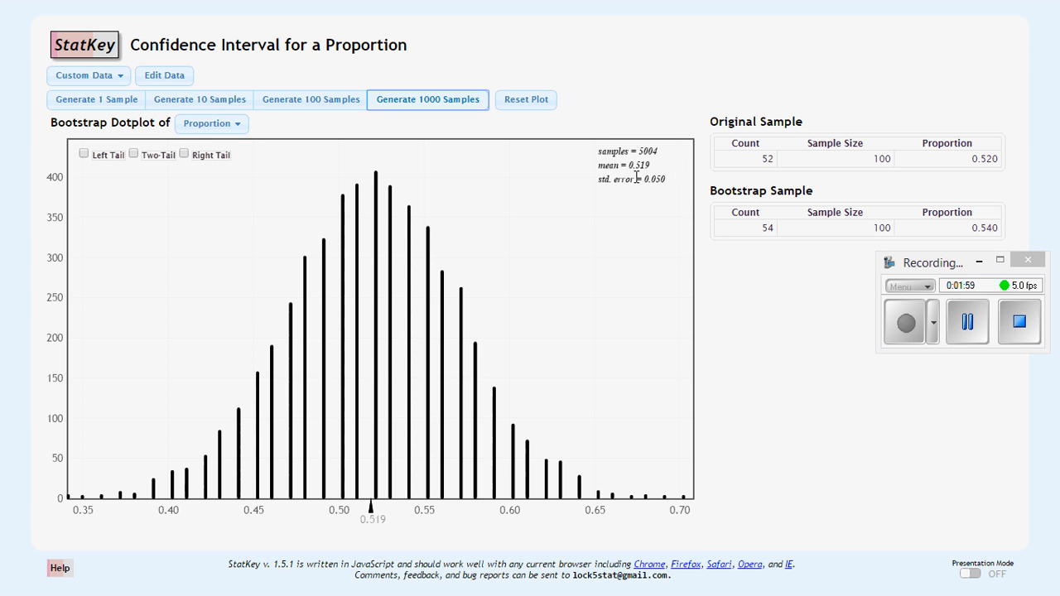
mouse_move(669, 202)
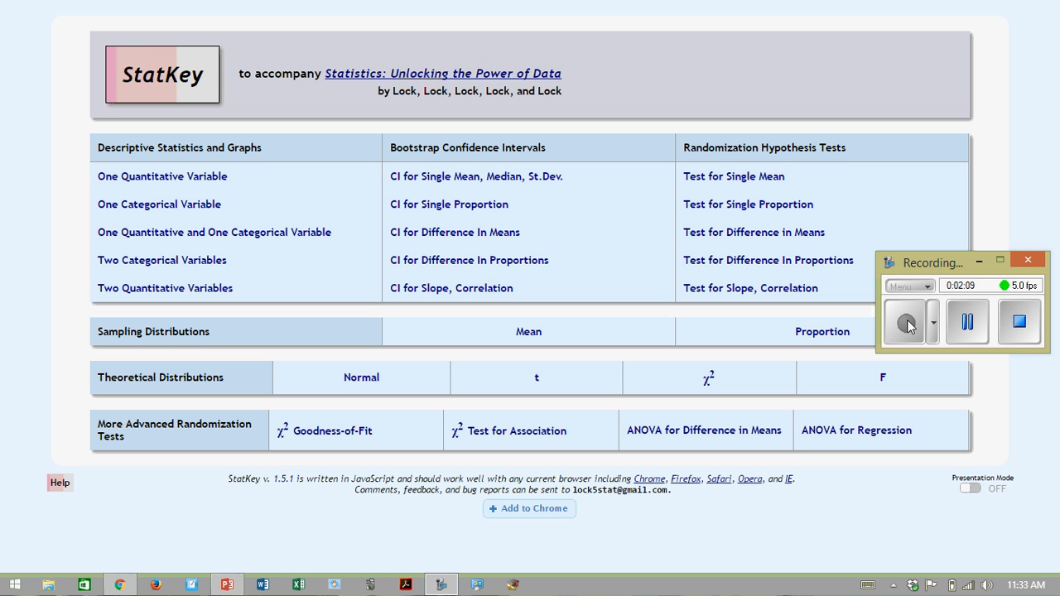
Return home and open CI for Single Mean, Median, St.Dev (Ottawa Senators data loaded)
left_click(449, 204)
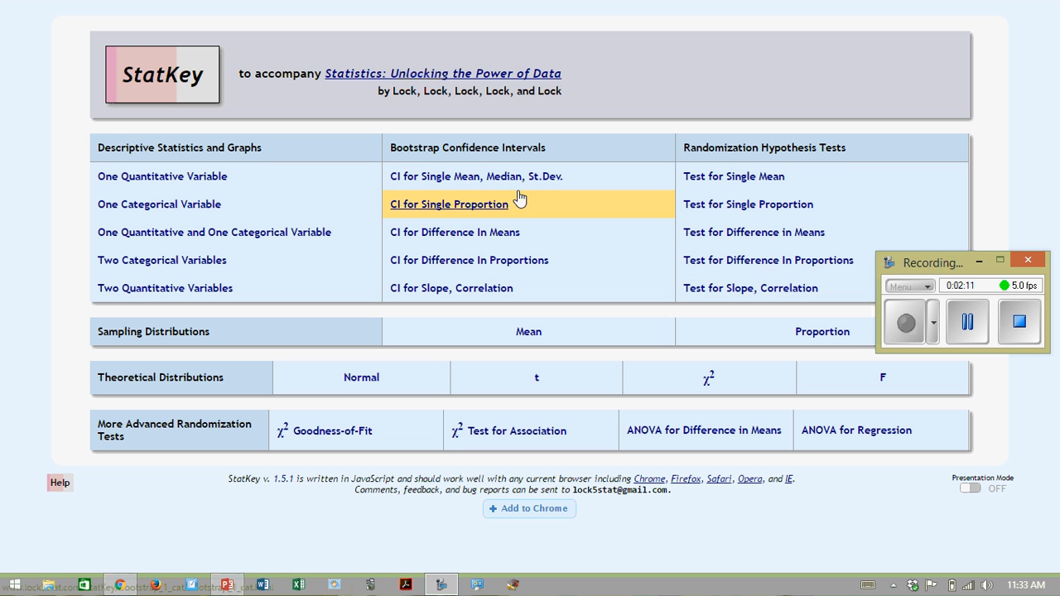
mouse_move(477, 175)
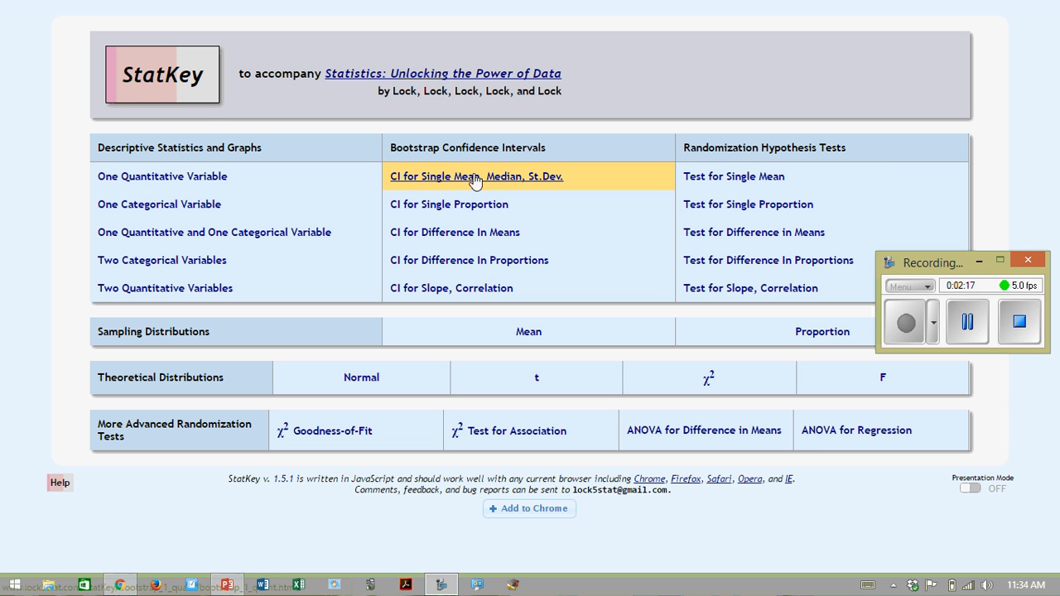
left_click(477, 176)
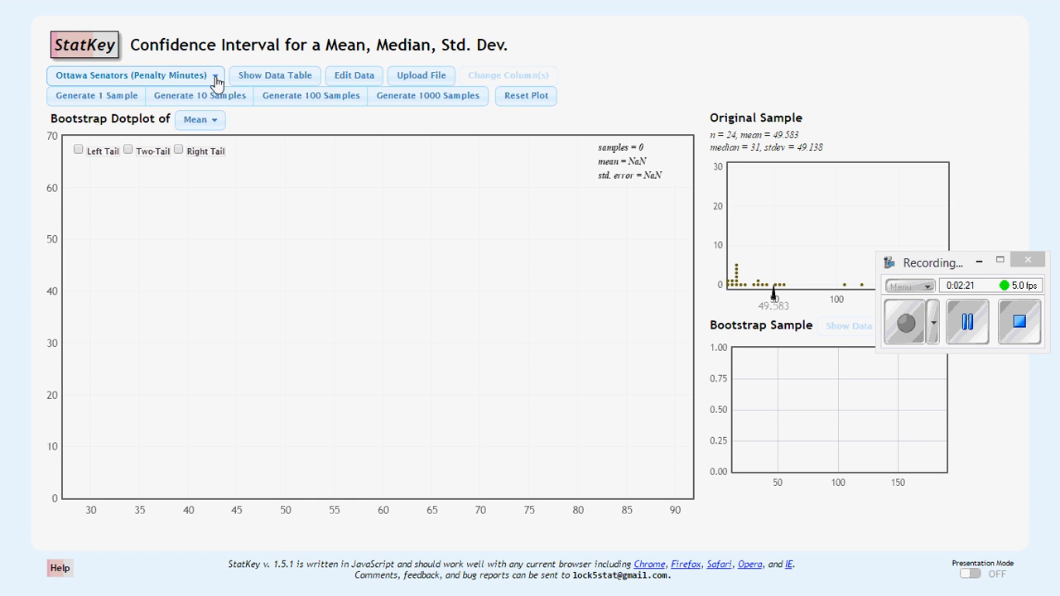
Choose the Mustang Price (Price) dataset, n = 25 with mean 15.98, as the original sample
left_click(132, 76)
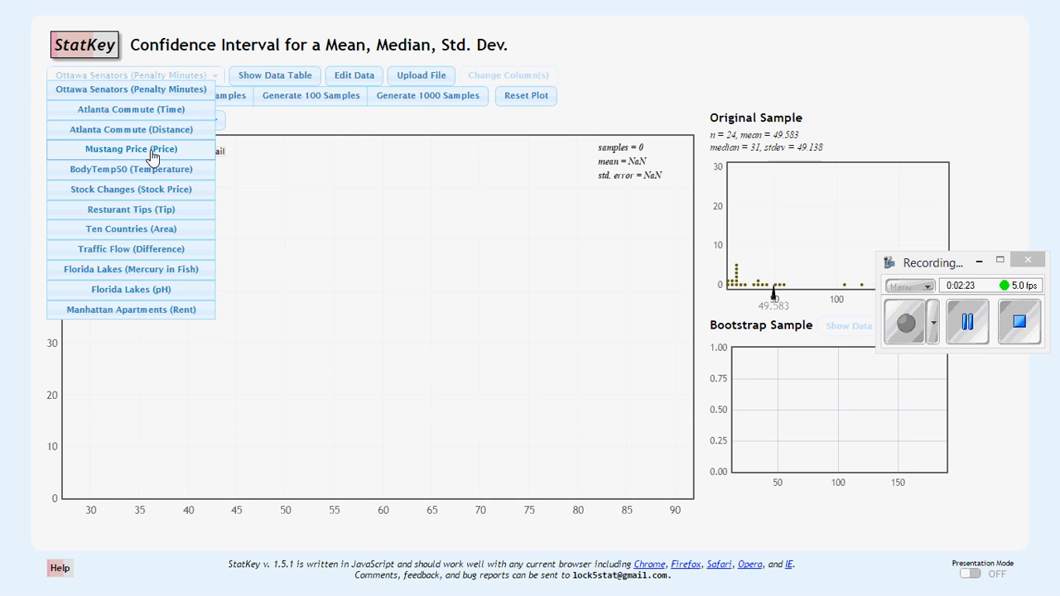
left_click(131, 149)
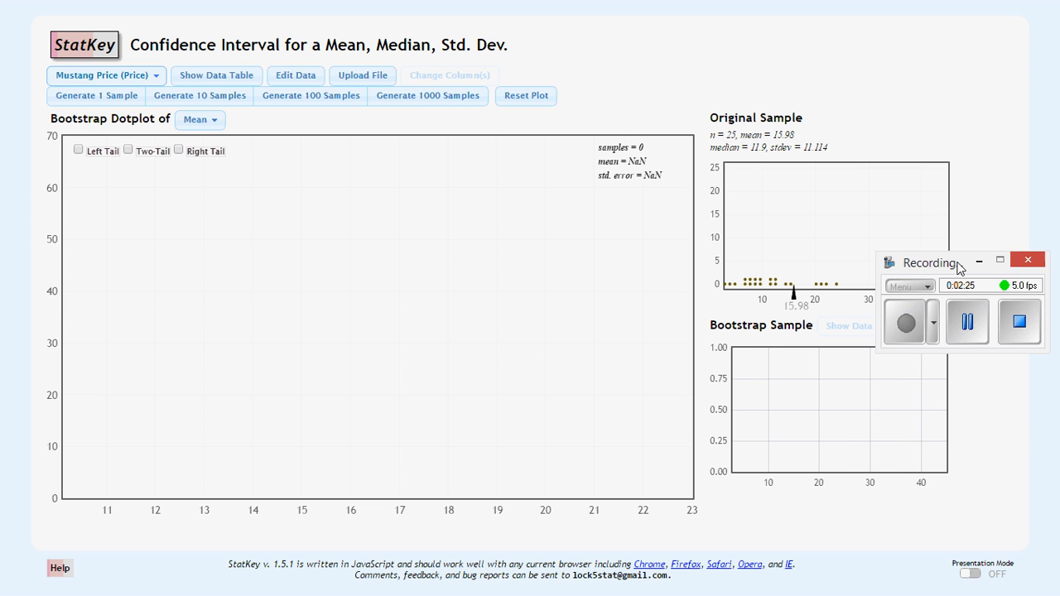
left_click_drag(931, 262, 936, 58)
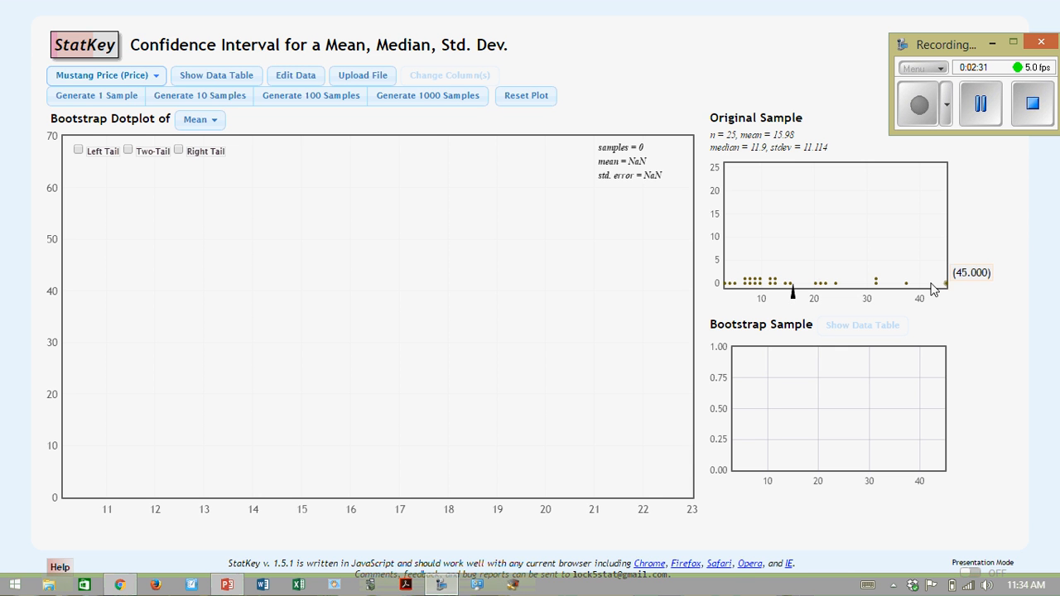
mouse_move(826, 285)
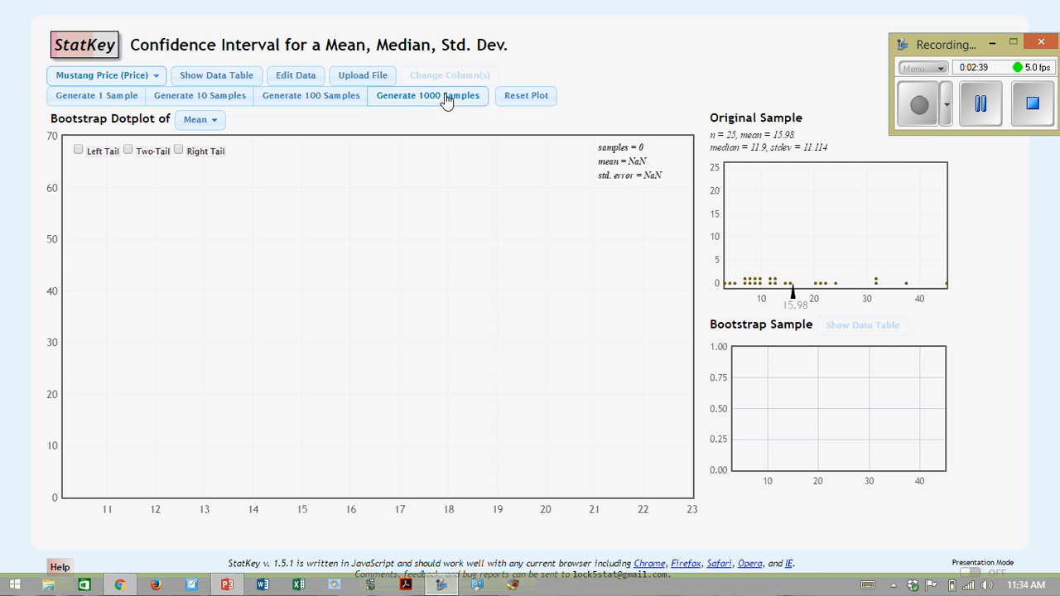
Generate bootstrap means 1,000 at a time for Mustang prices, reaching 5,000 with SE 2.169
left_click(428, 95)
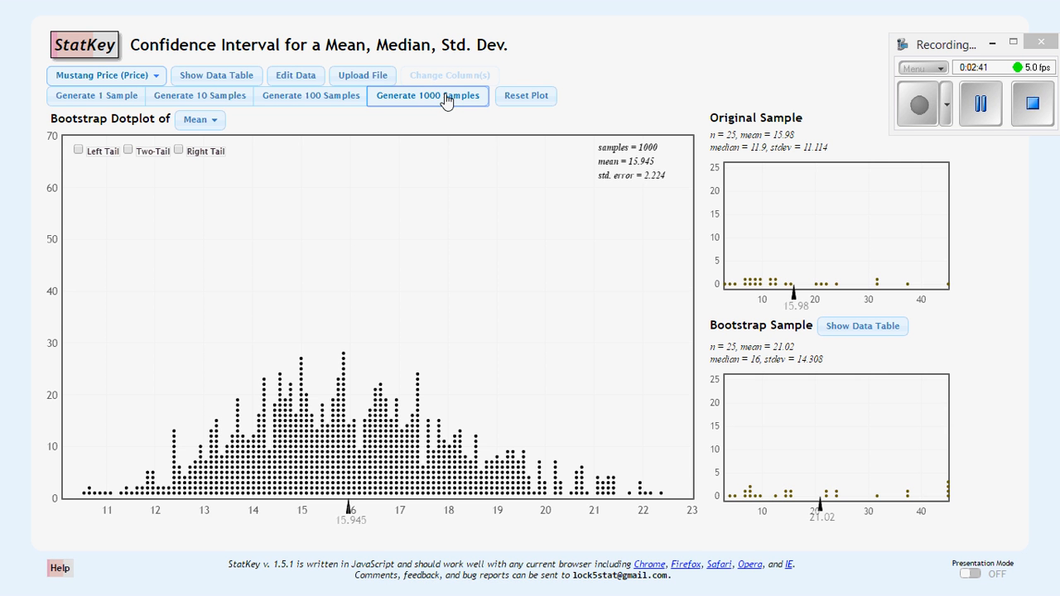
left_click(428, 94)
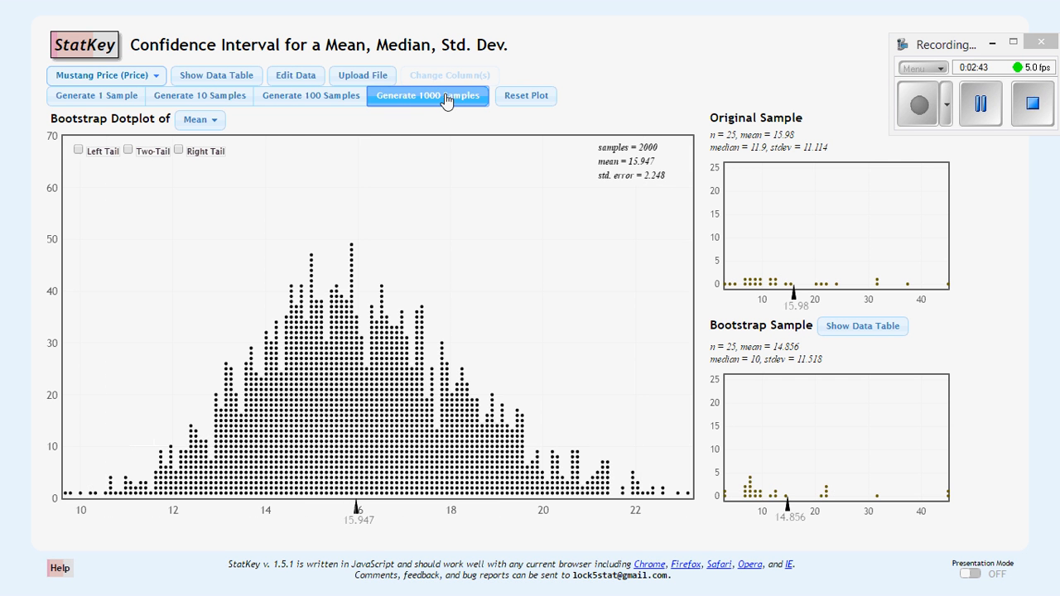
left_click(427, 94)
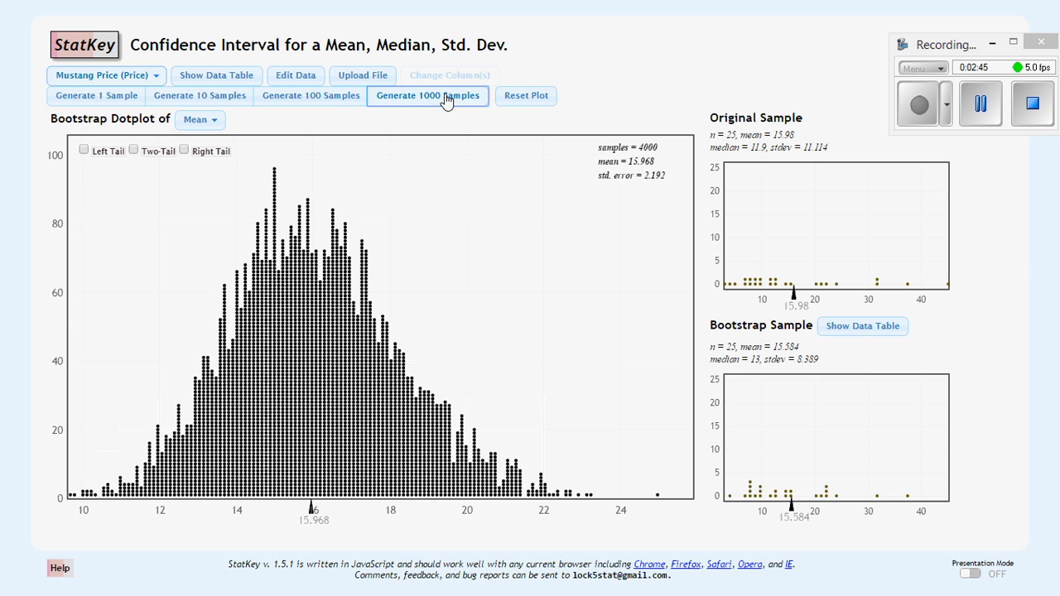
left_click(428, 94)
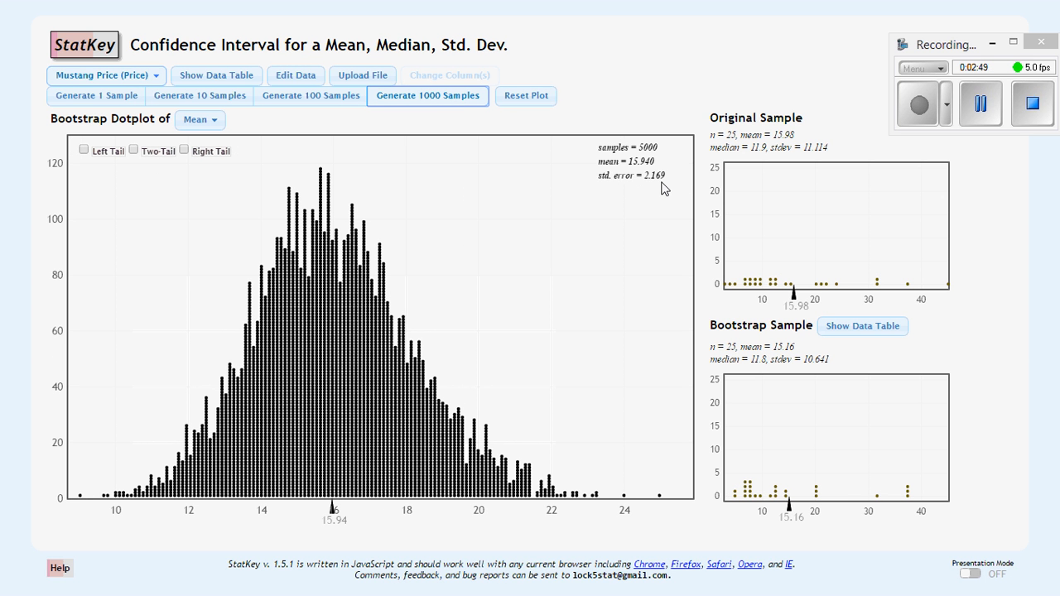
mouse_move(792, 136)
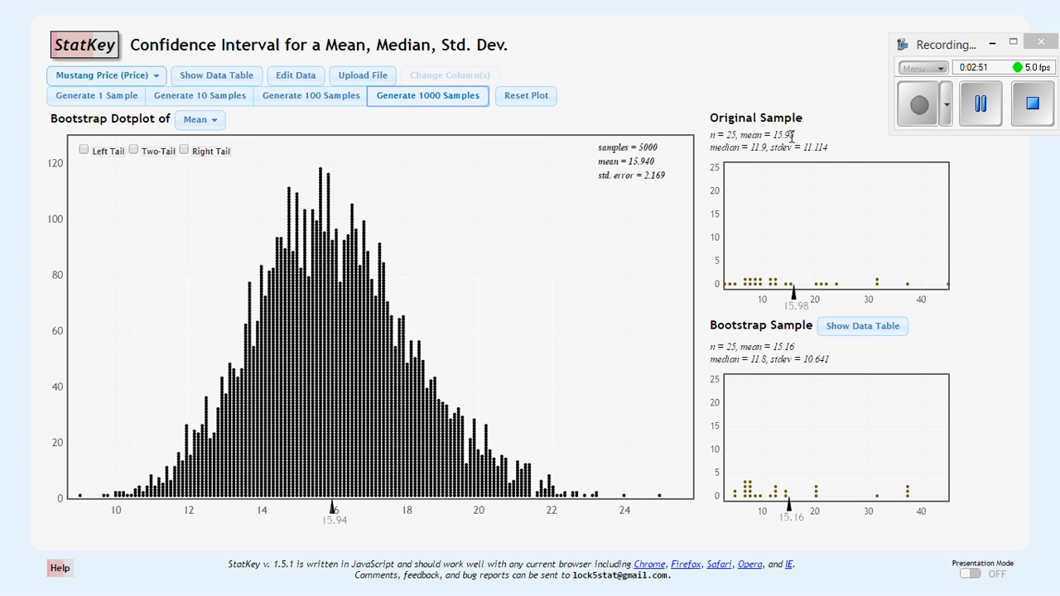
mouse_move(793, 135)
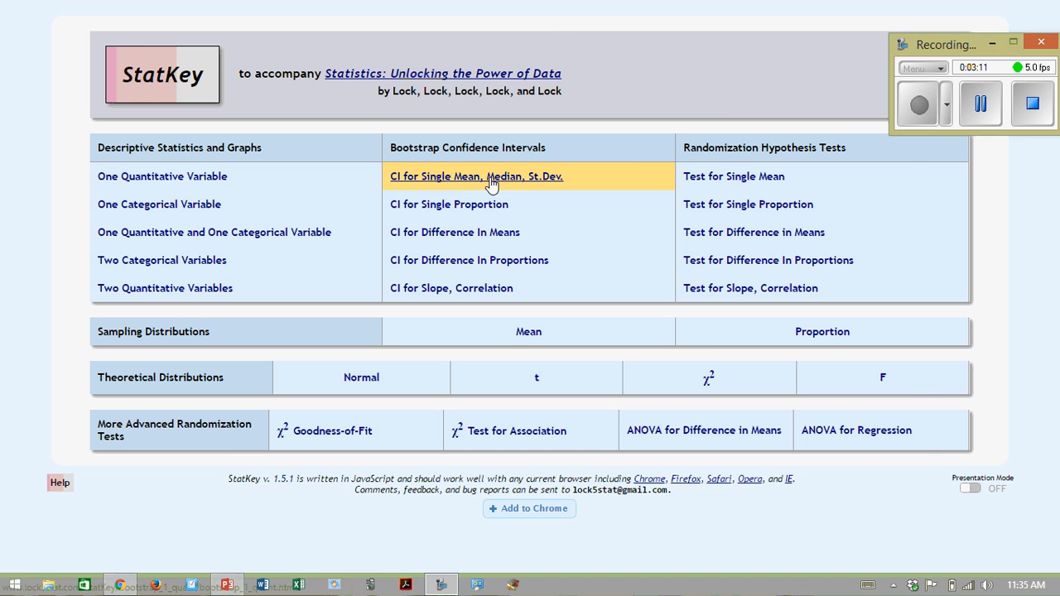
On the mean interval page, choose the Atlanta Commute (Time) dataset, n = 500 with mean 29.11
left_click(475, 176)
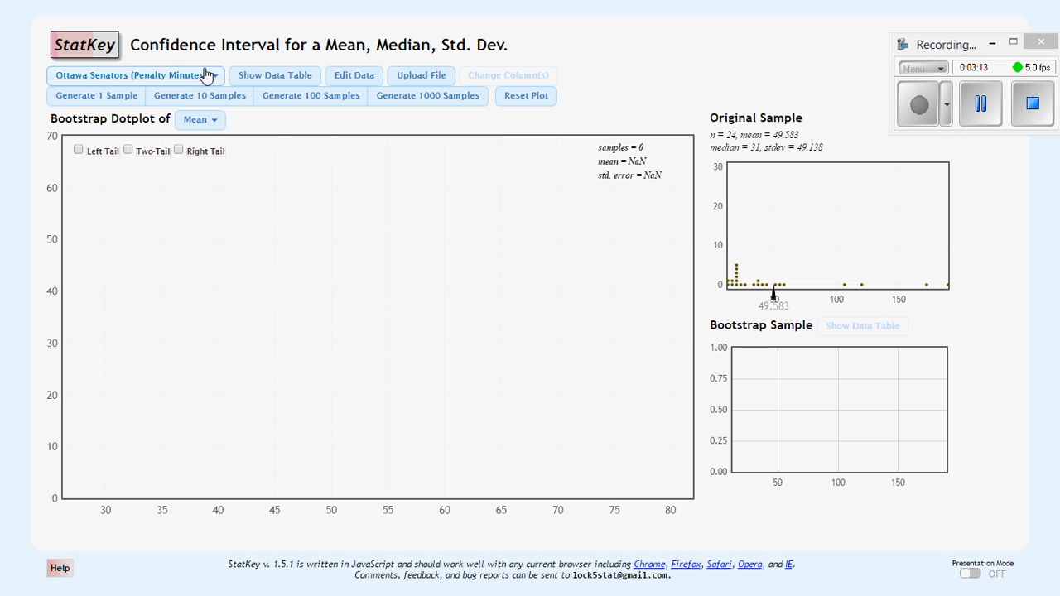
left_click(132, 75)
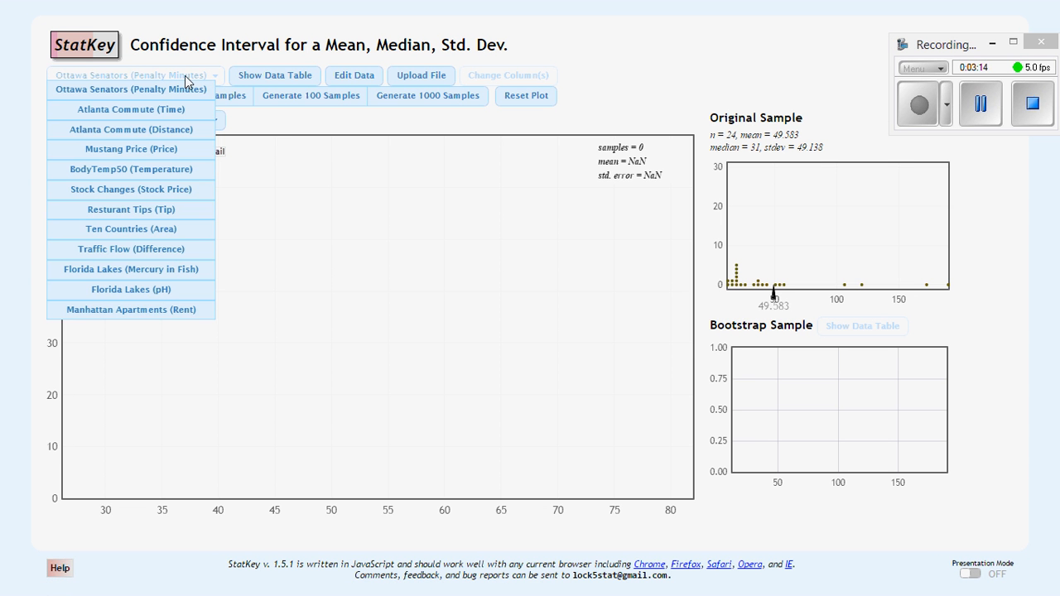
left_click(131, 109)
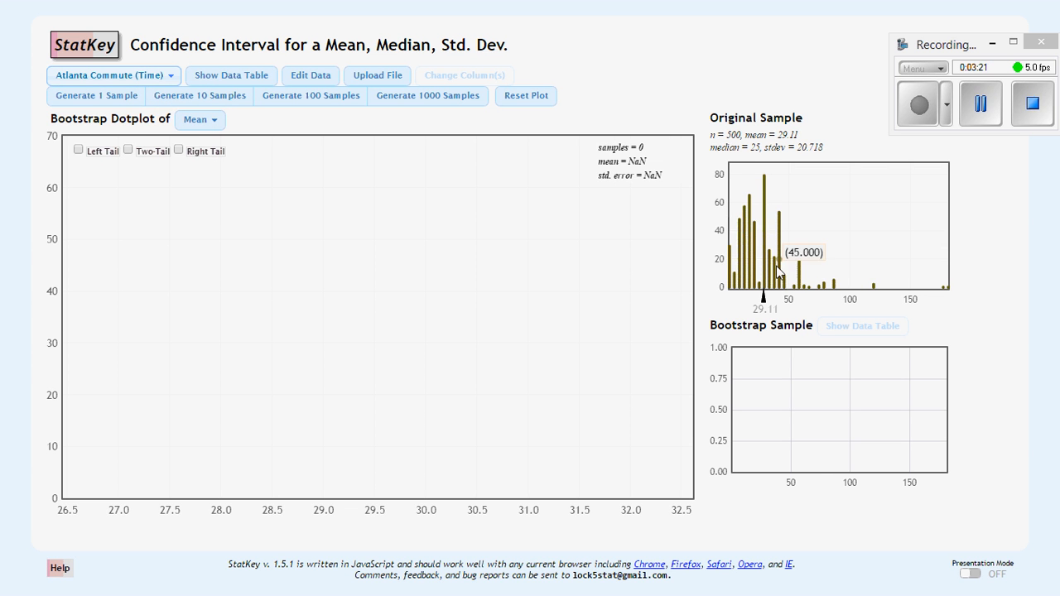
mouse_move(776, 209)
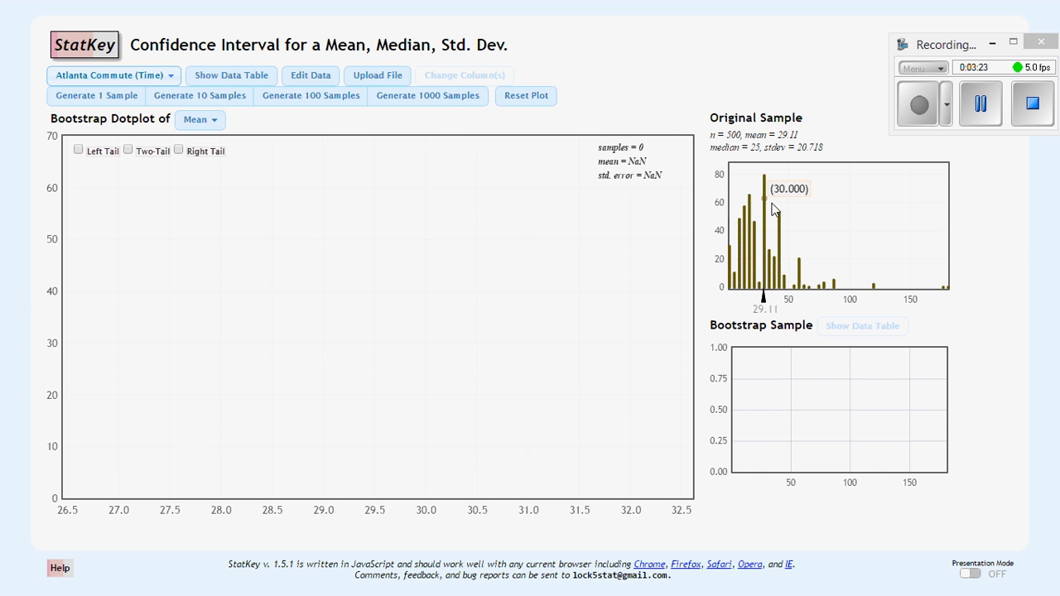
mouse_move(769, 288)
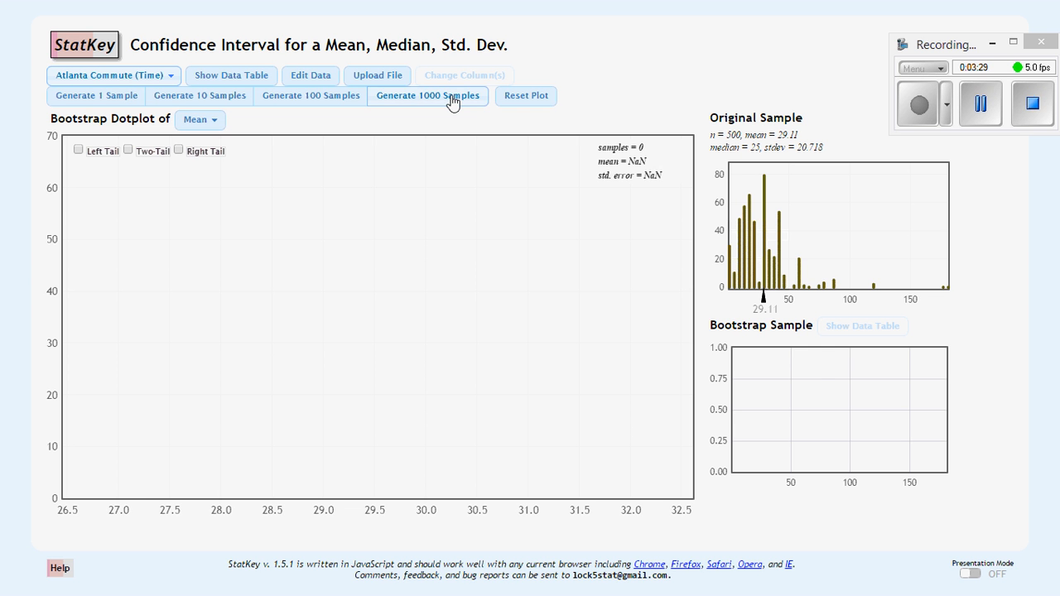
Generate bootstrap commute-time means 1,000 at a time up to 5,000, SE about 0.93
left_click(428, 94)
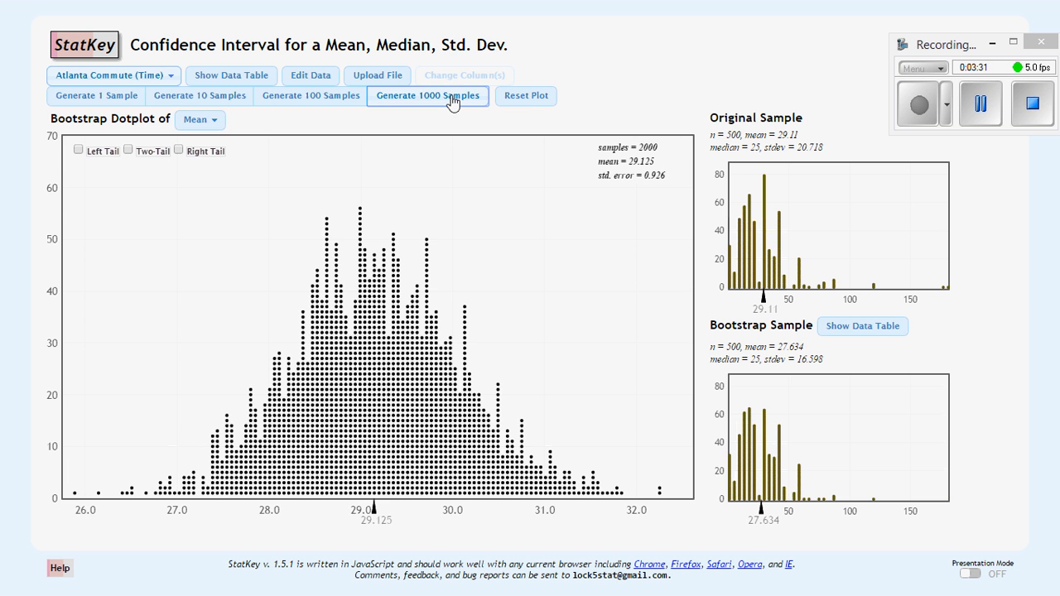
left_click(427, 94)
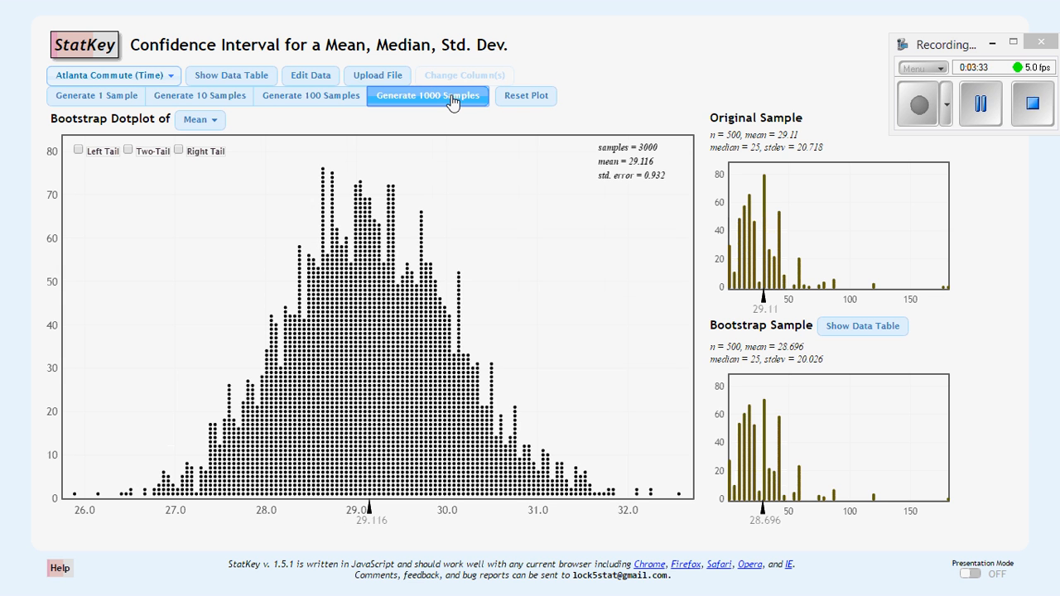
left_click(427, 95)
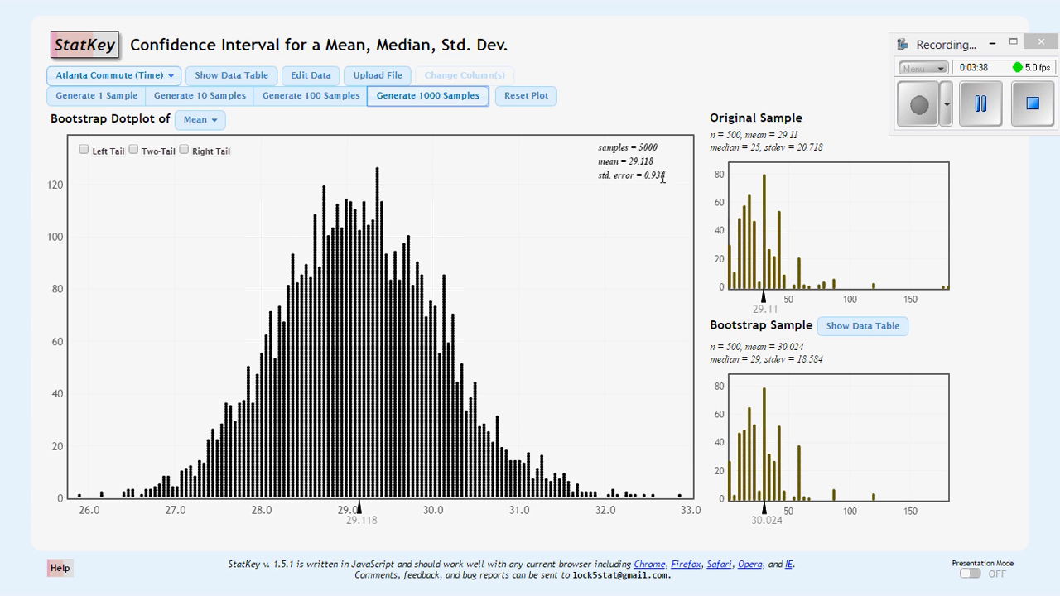
mouse_move(670, 184)
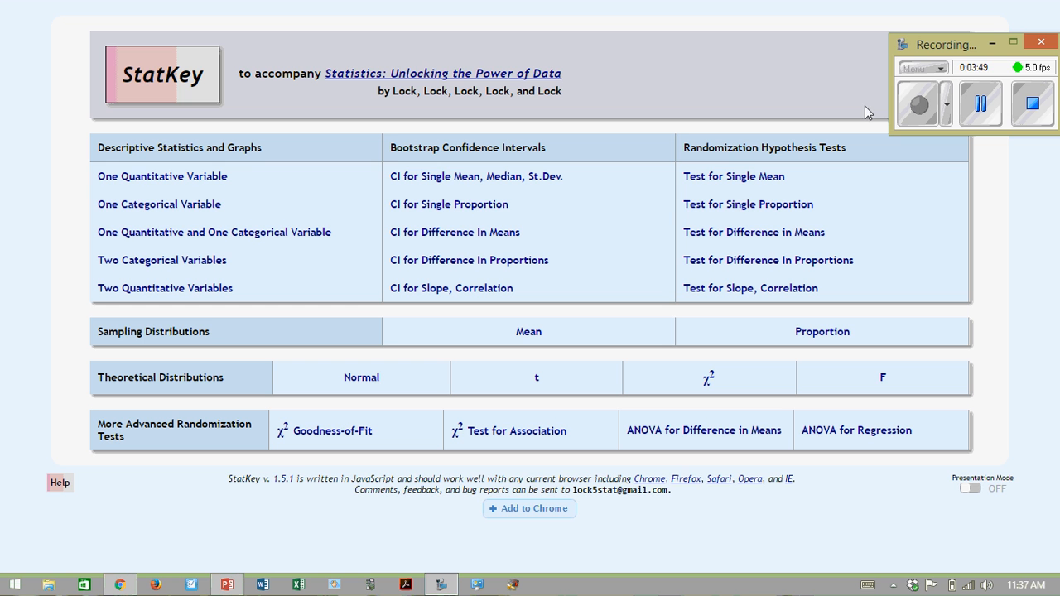
Load the CI for Single Proportion page with Mixed Nuts (52/100) and show its example dataset list
left_click(449, 206)
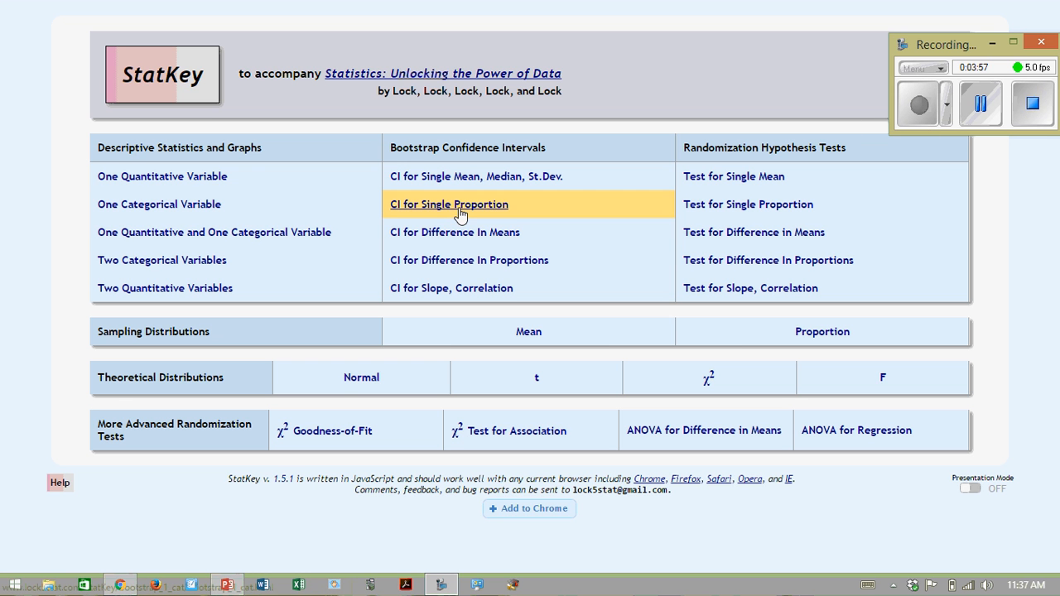
left_click(449, 204)
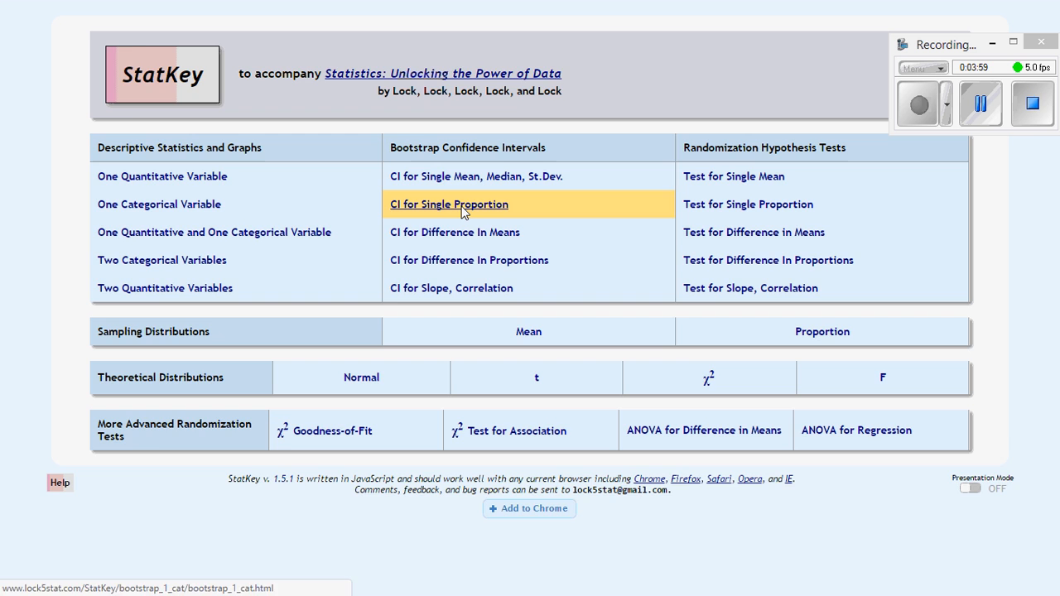
left_click(449, 205)
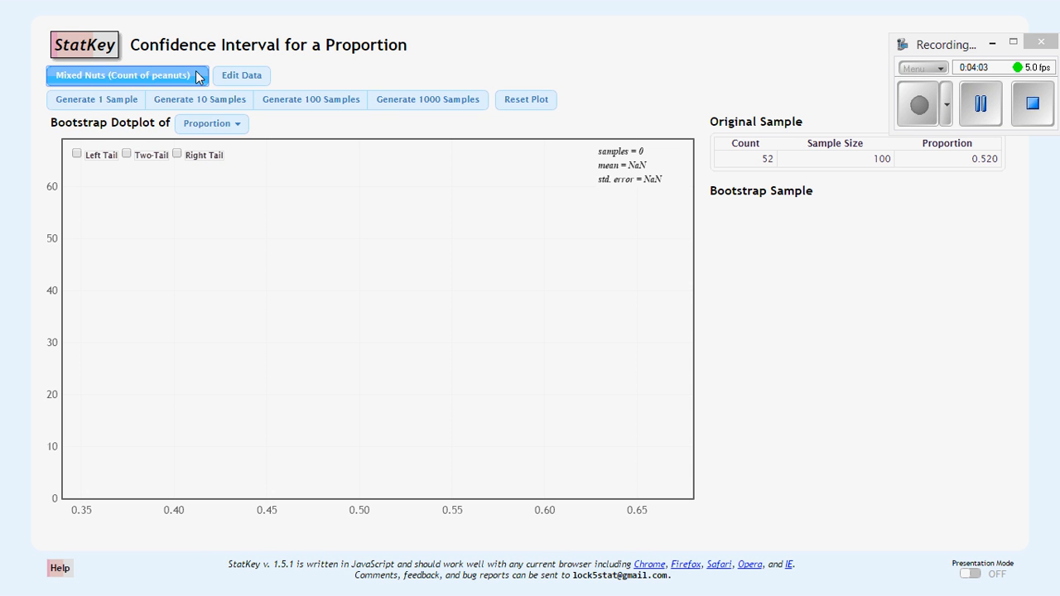
left_click(125, 74)
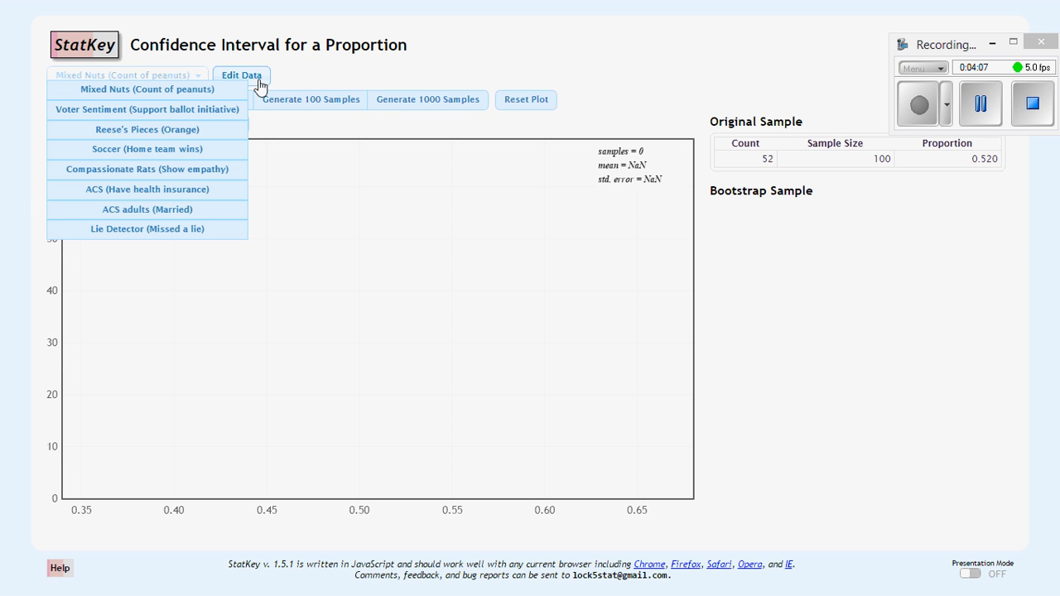
Enter custom data of 1328 successes out of a sample of 2251 and confirm it
left_click(242, 76)
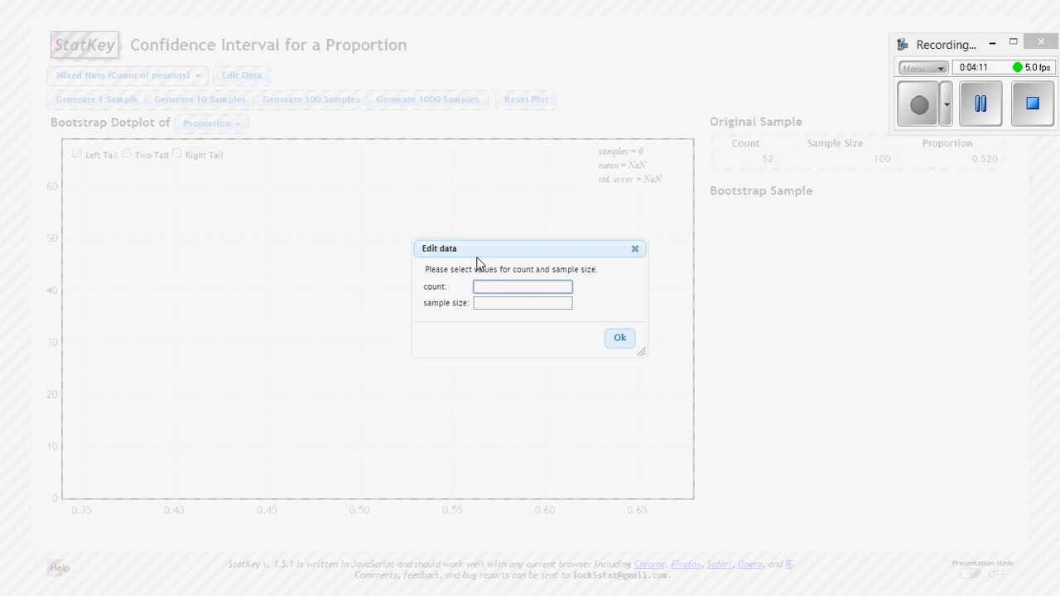
type("1328")
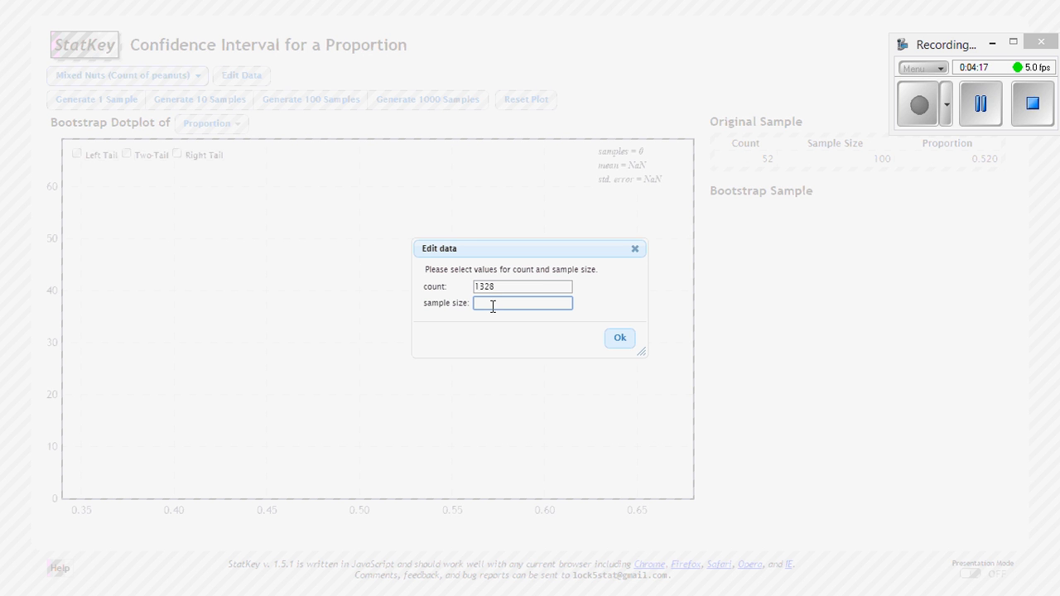
type("2251")
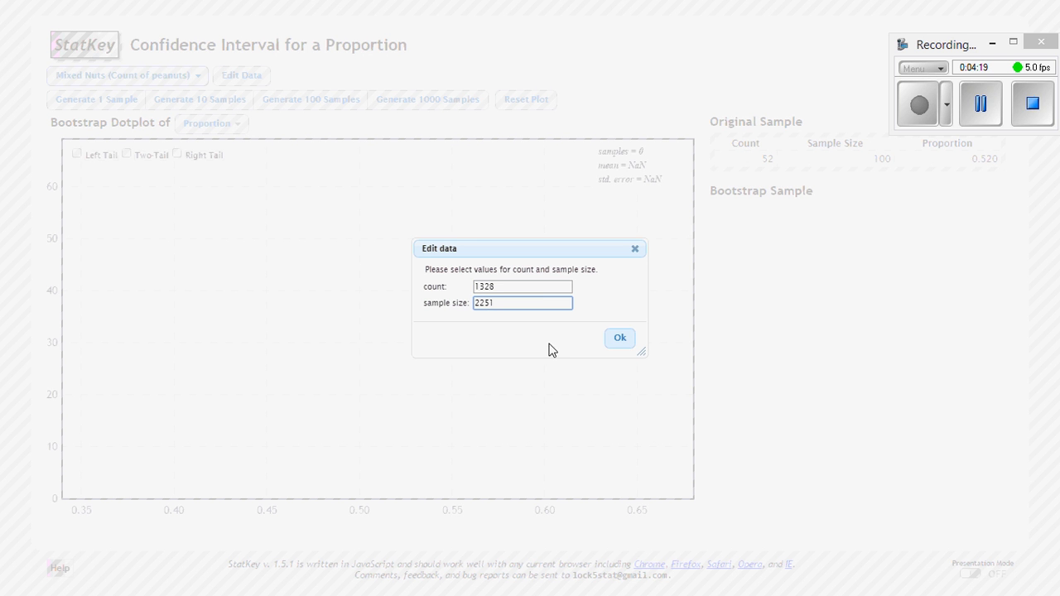
left_click(620, 338)
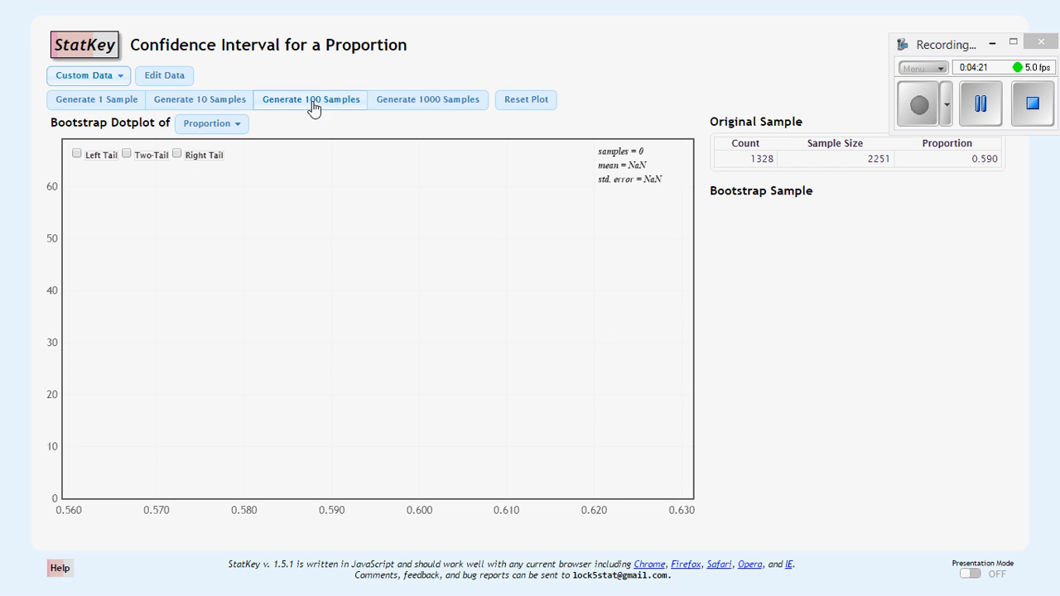
Build a 5,000-sample bootstrap distribution (mean 0.590, SE 0.010), then return to the StatKey home menu
left_click(427, 100)
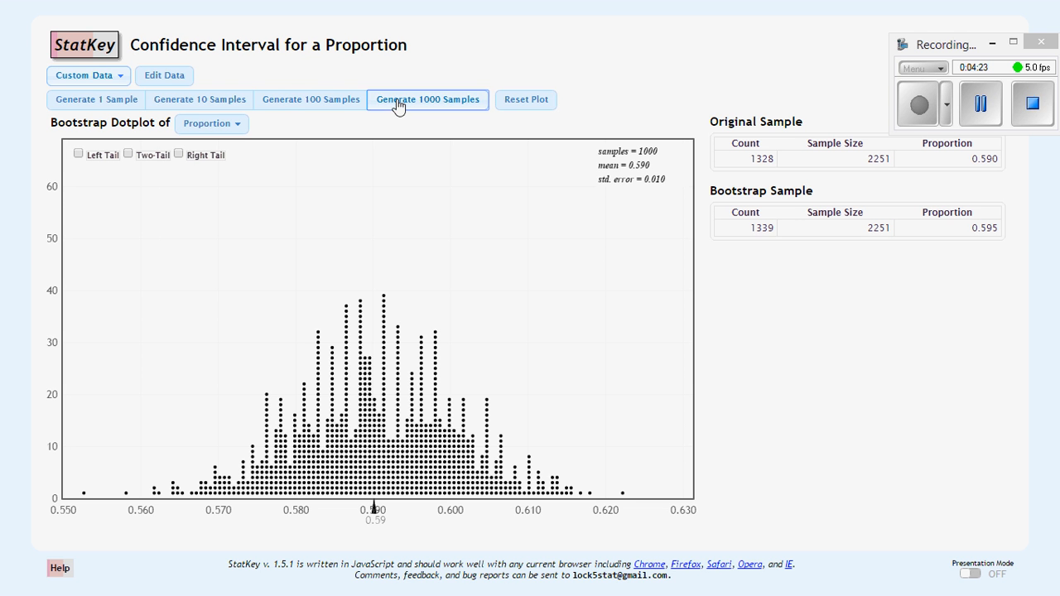
left_click(428, 99)
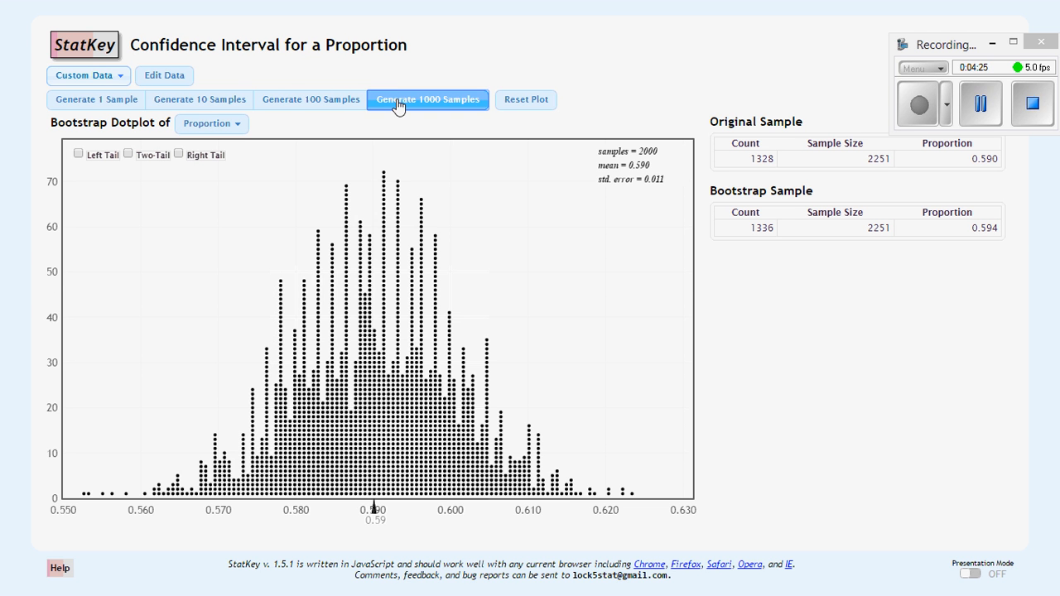
left_click(427, 99)
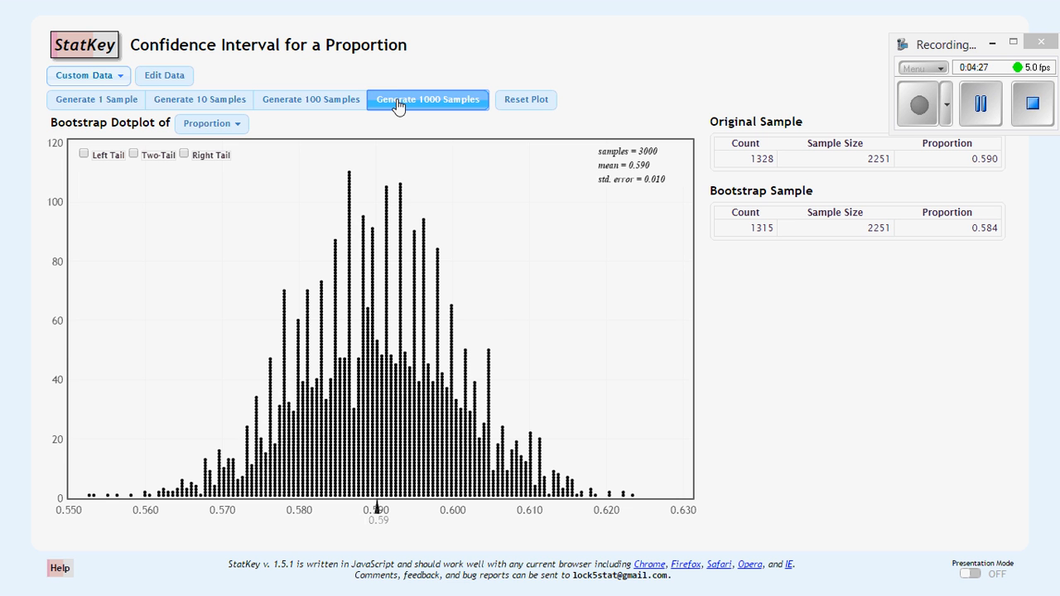
left_click(428, 99)
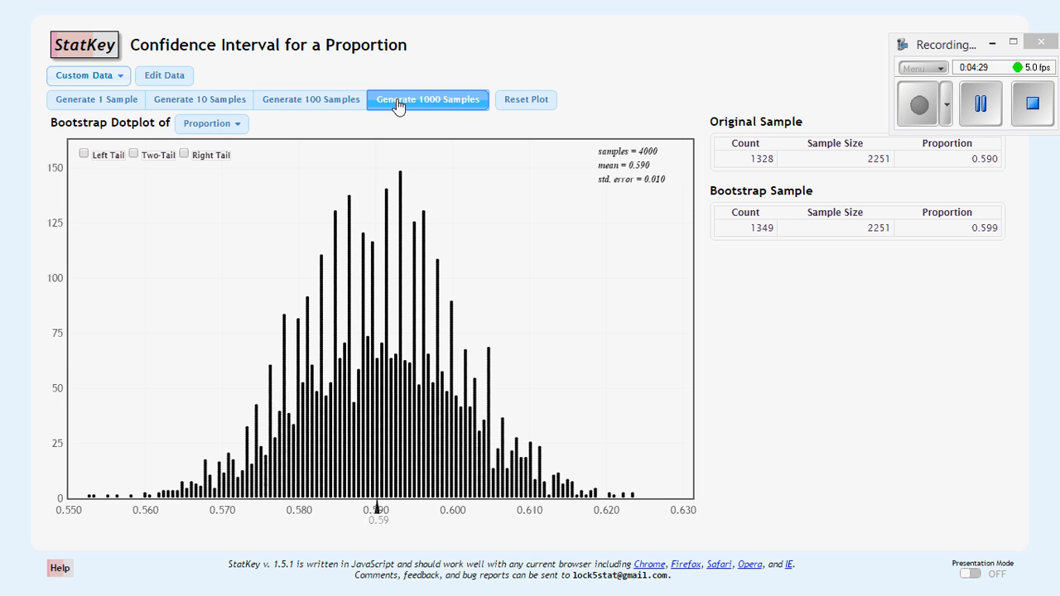
left_click(428, 99)
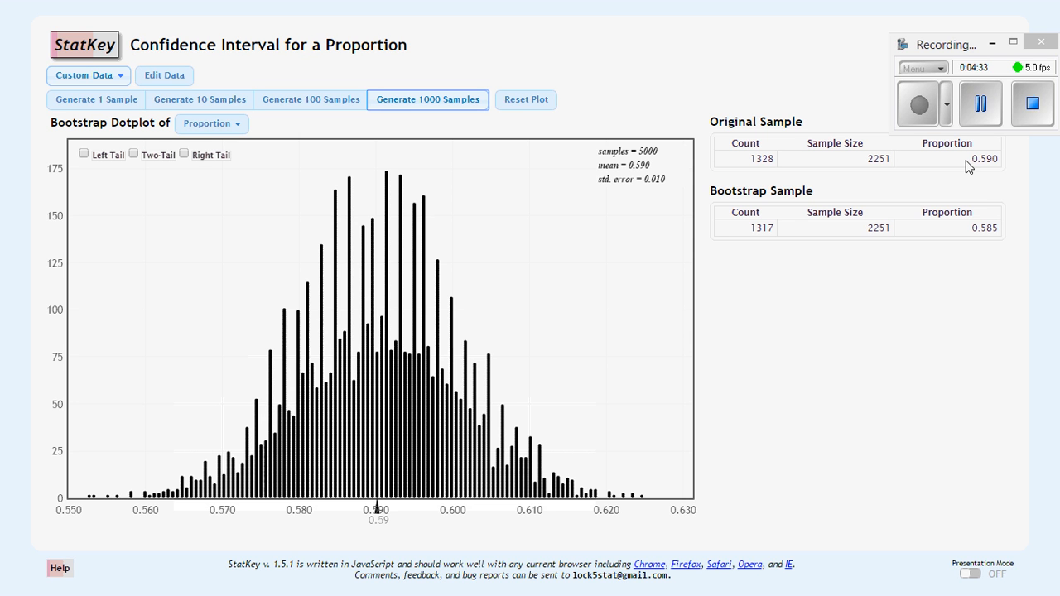
mouse_move(678, 192)
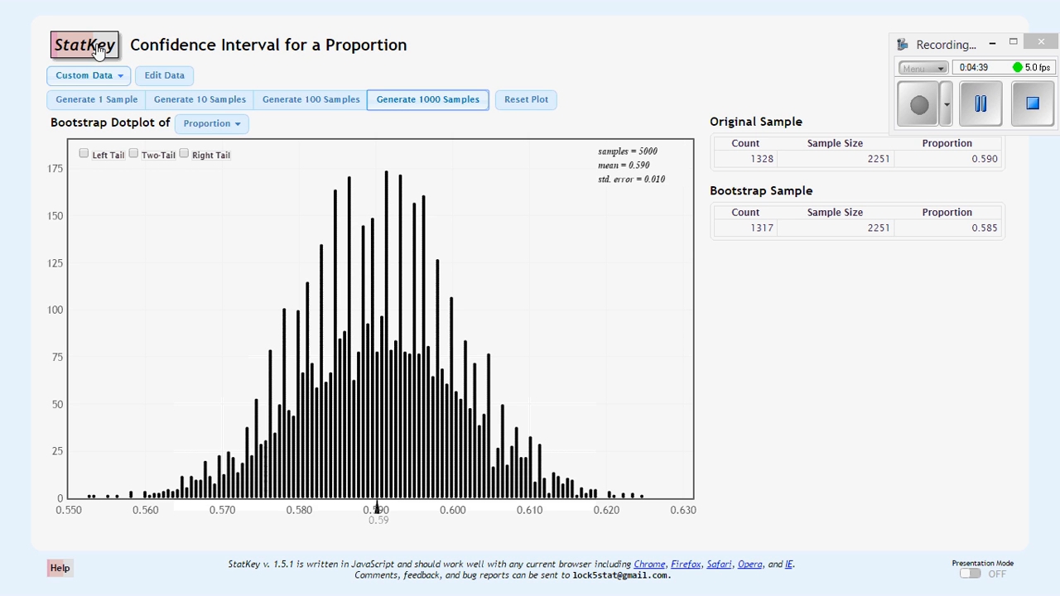
left_click(83, 45)
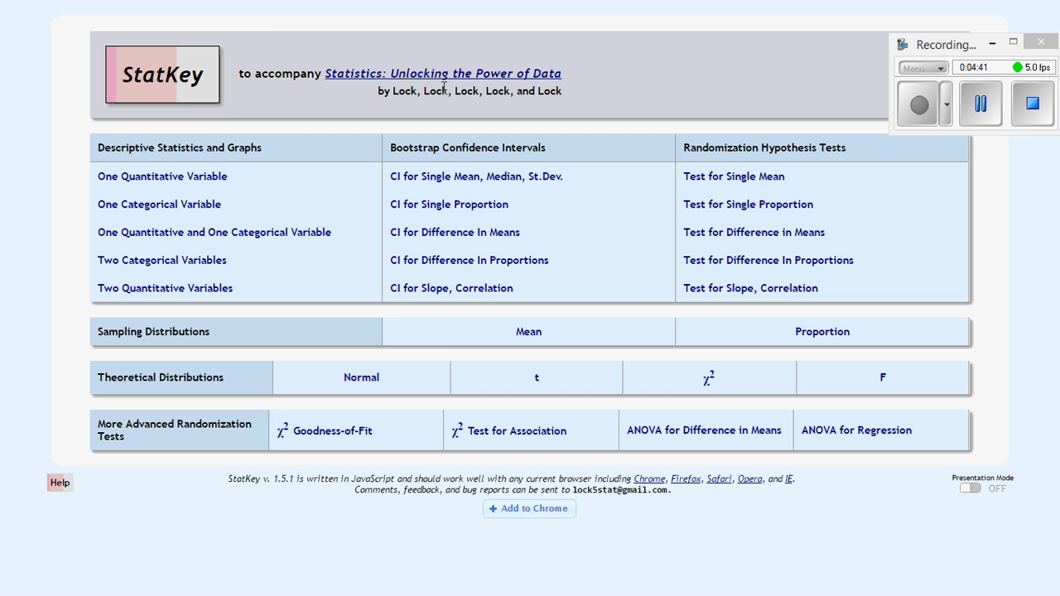